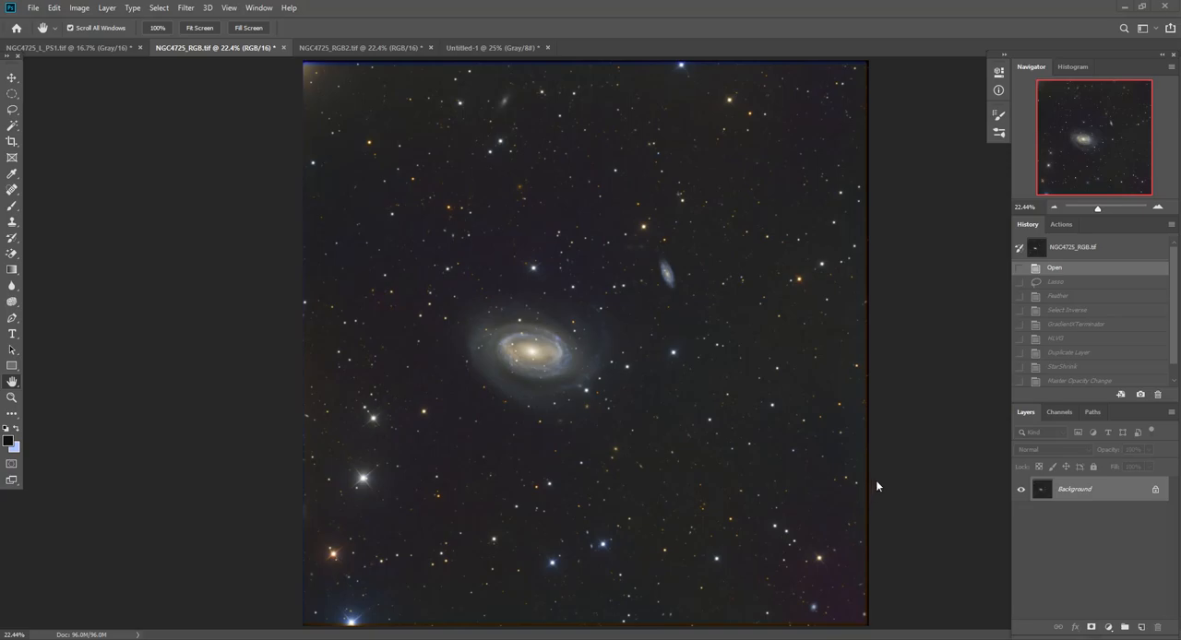
mouse_move(890, 438)
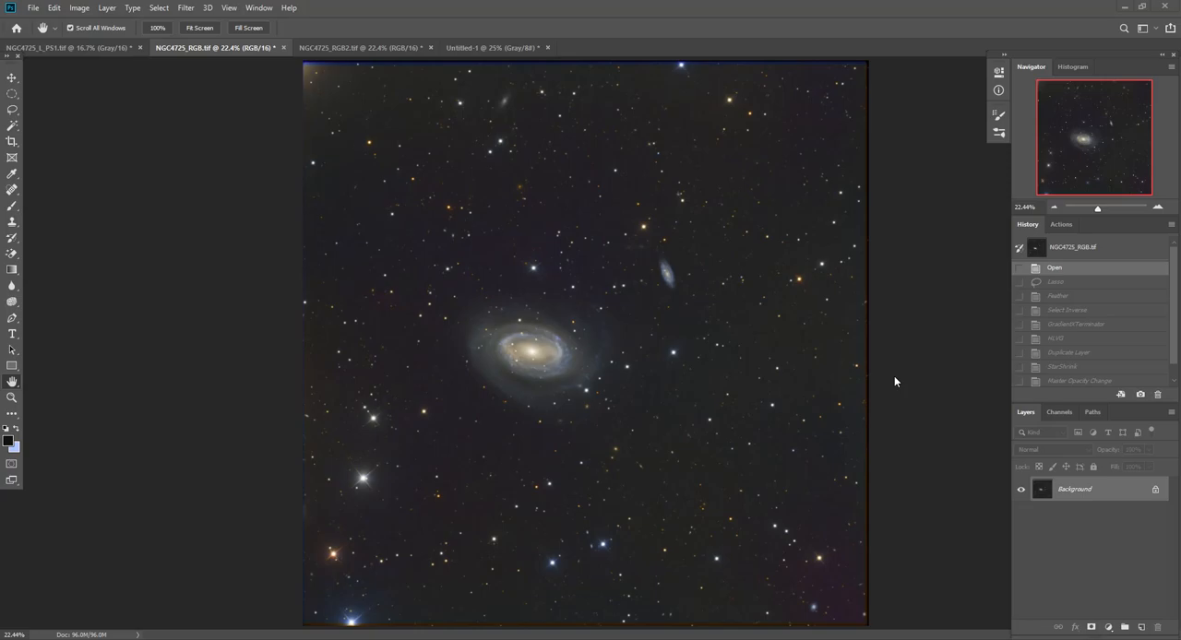
mouse_move(635, 266)
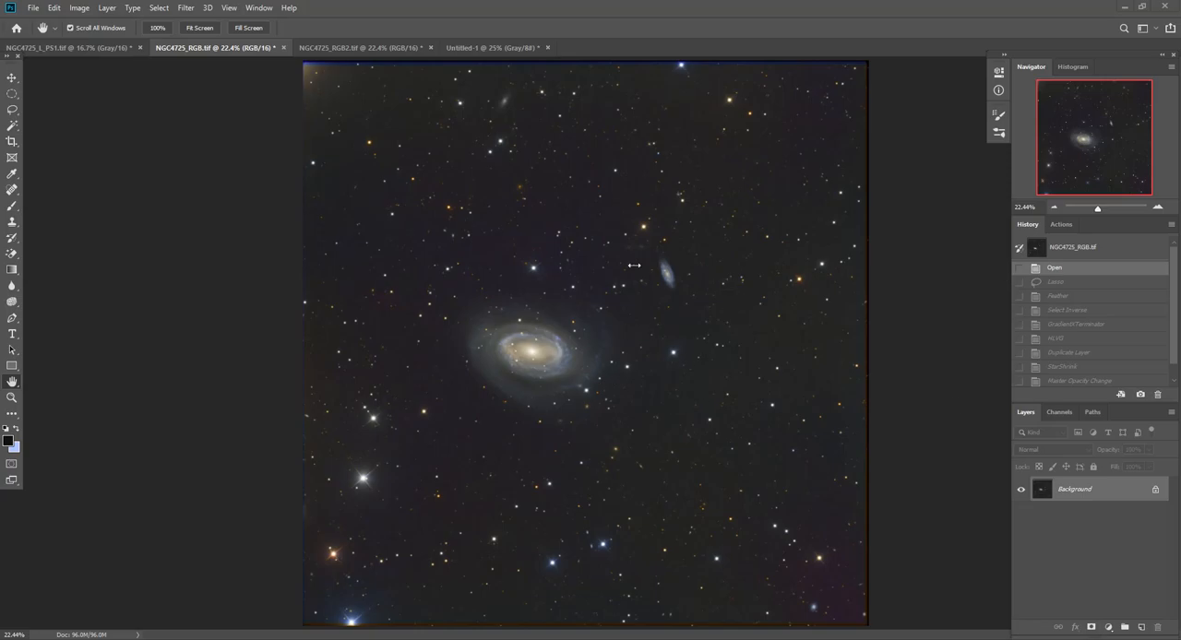
mouse_move(683, 228)
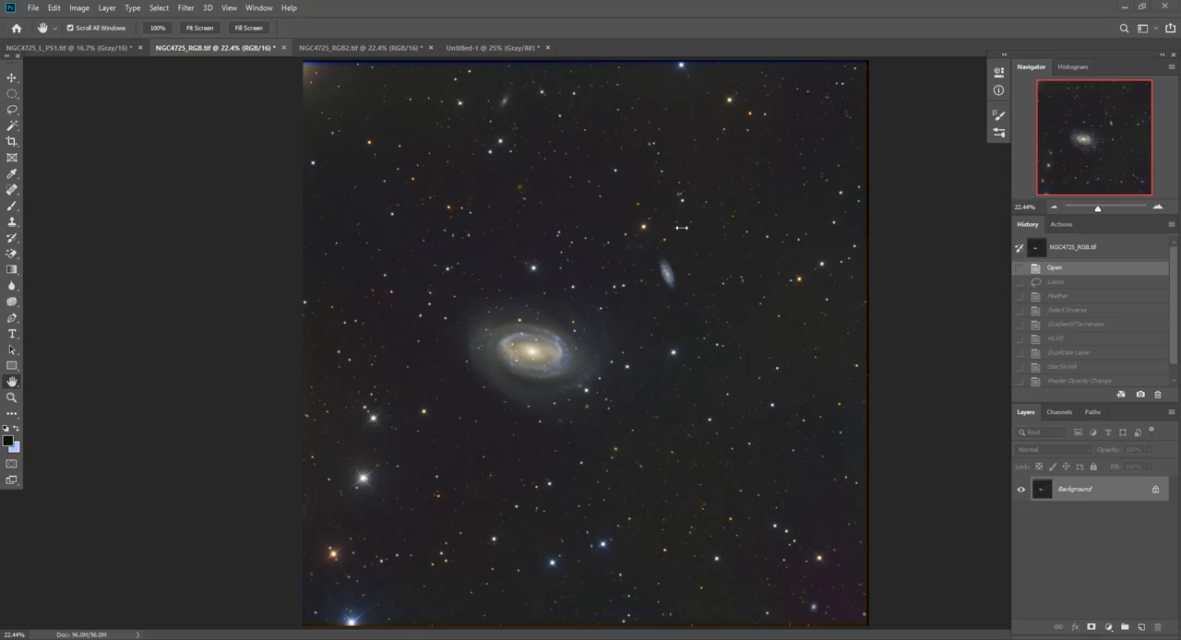
mouse_move(452, 377)
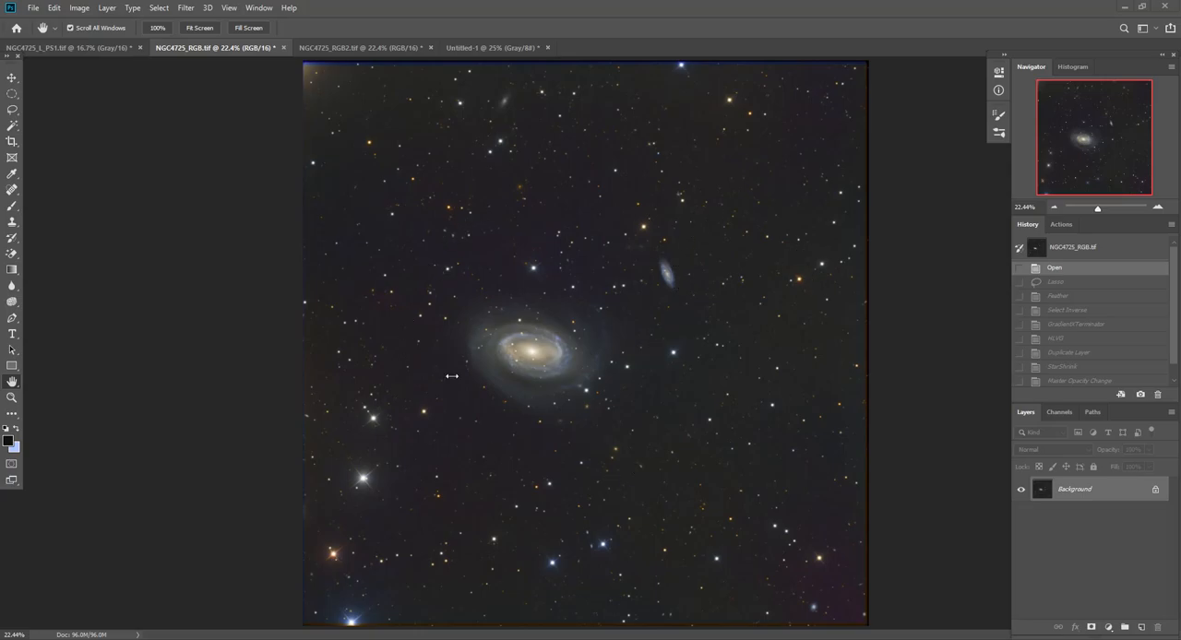
mouse_move(594, 434)
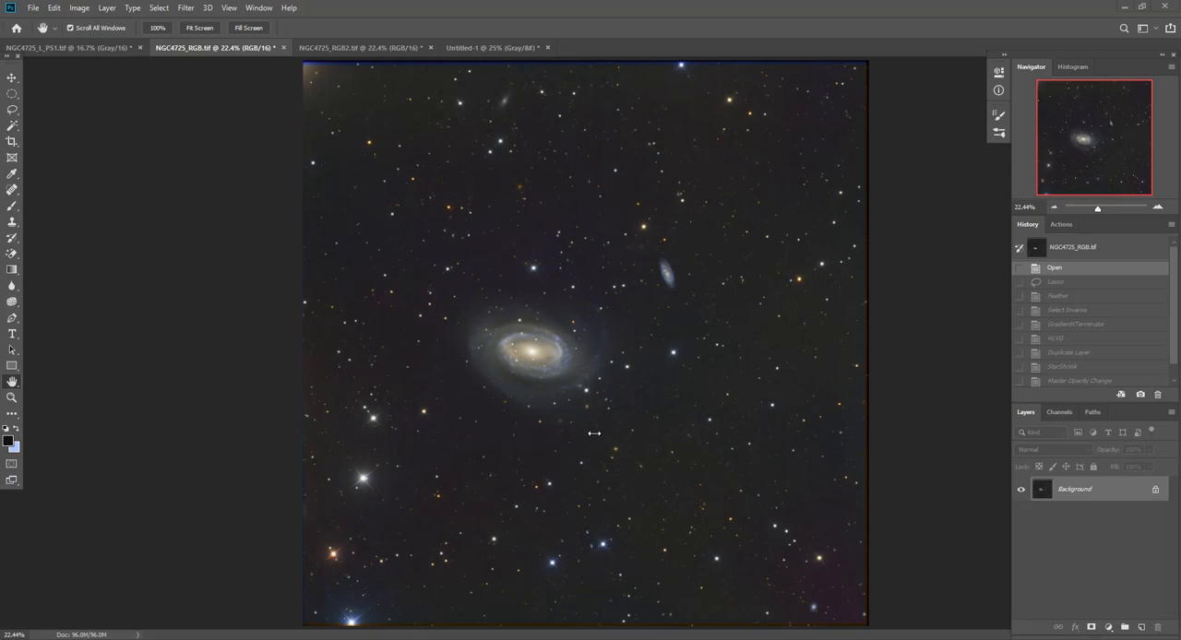
mouse_move(499, 213)
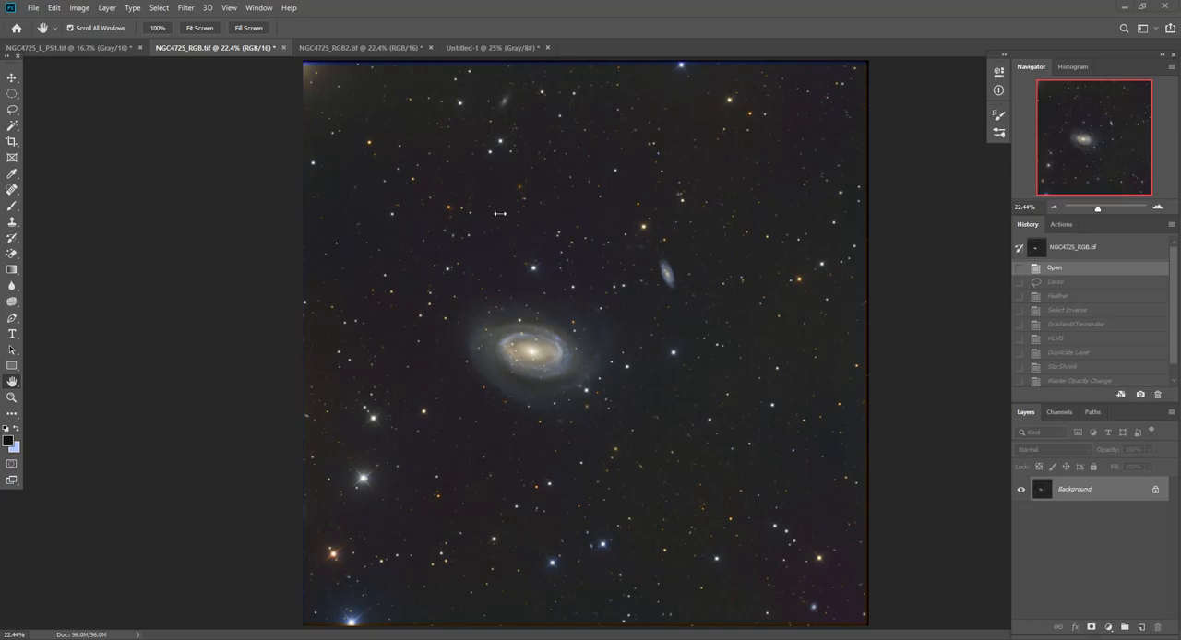
mouse_move(743, 321)
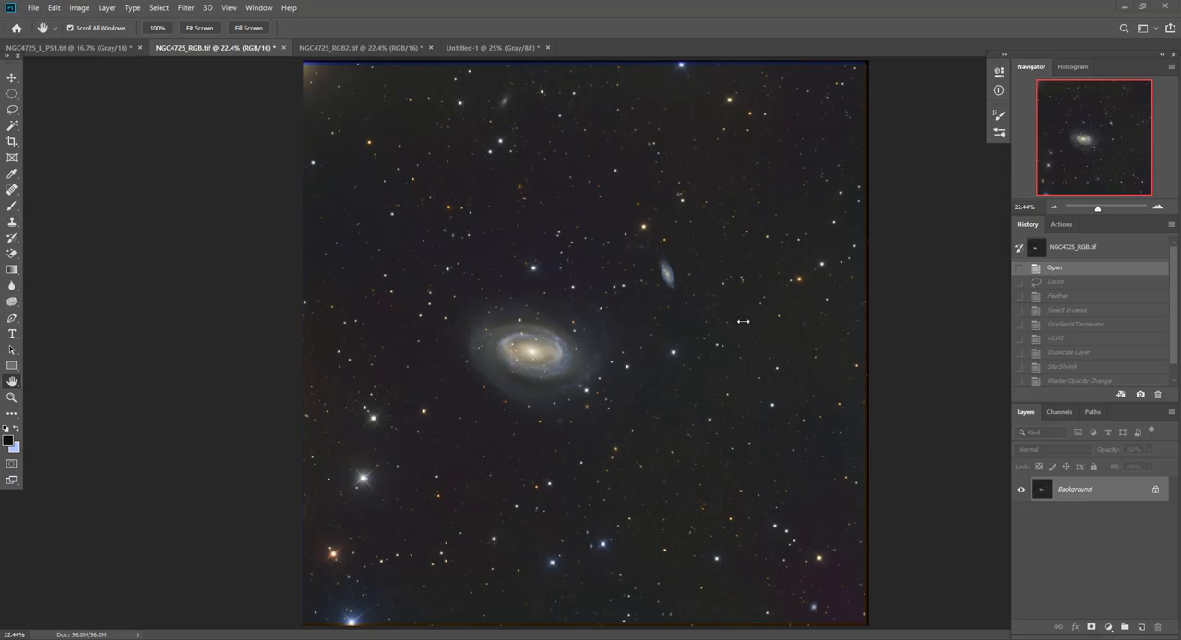
mouse_move(664, 500)
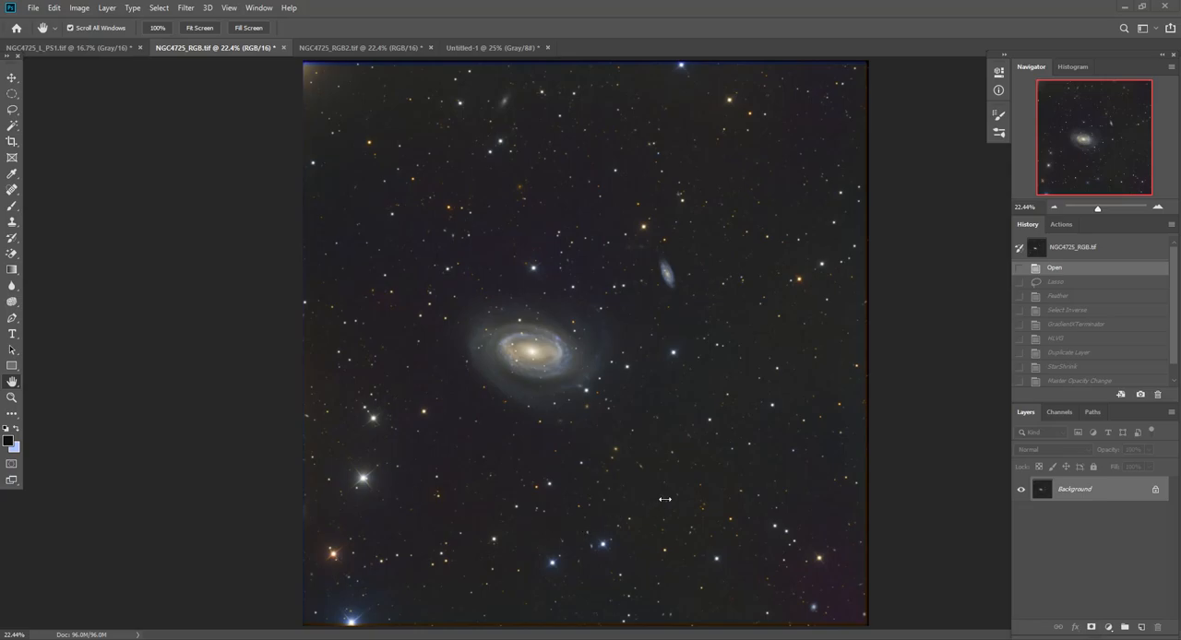
mouse_move(467, 146)
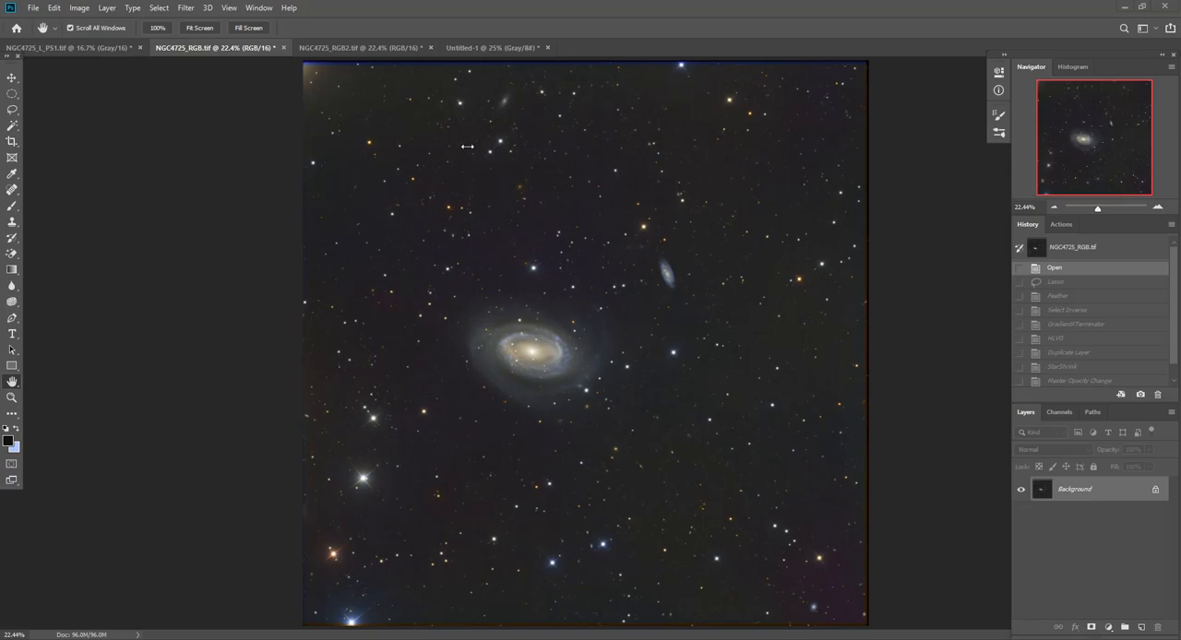
mouse_move(618, 513)
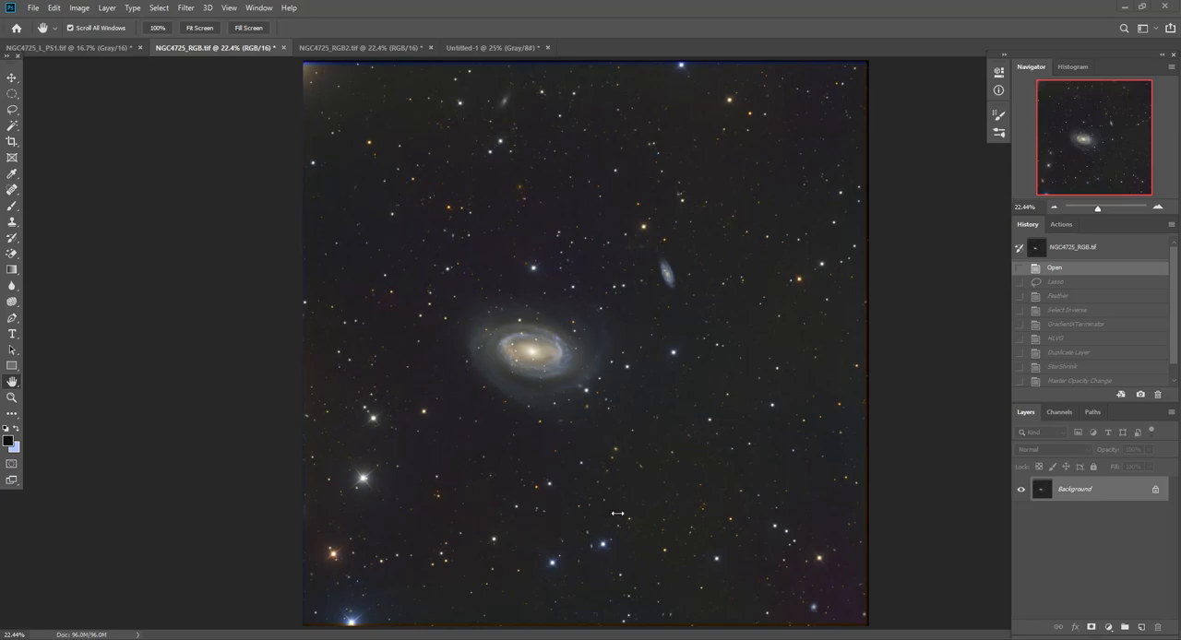
mouse_move(487, 201)
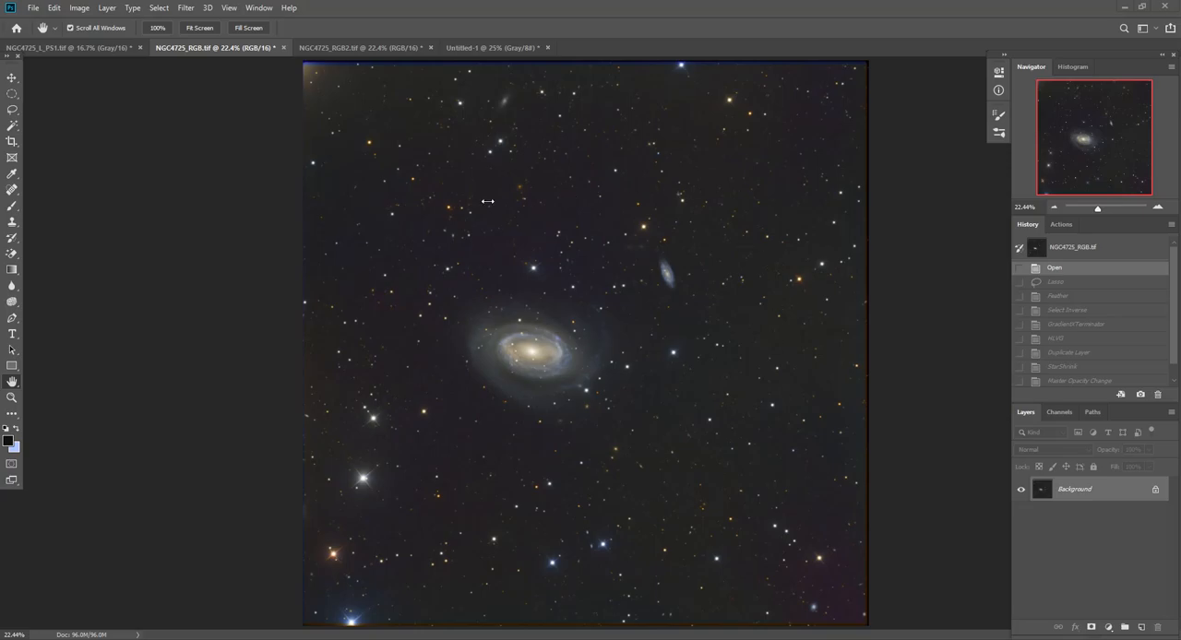
mouse_move(385, 417)
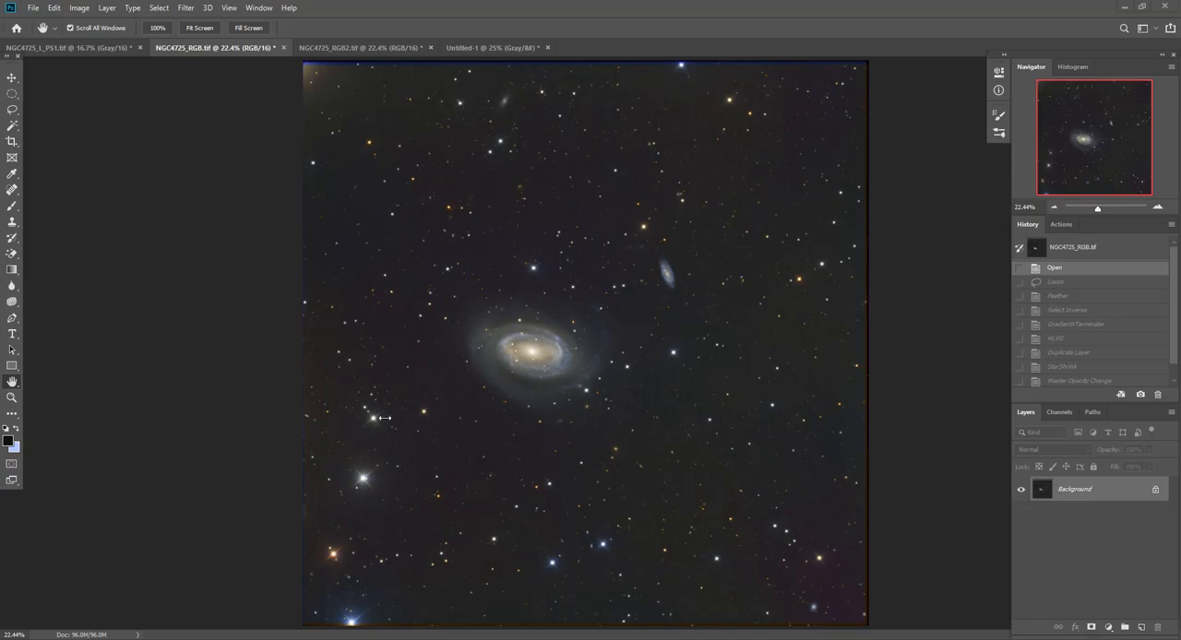
mouse_move(529, 213)
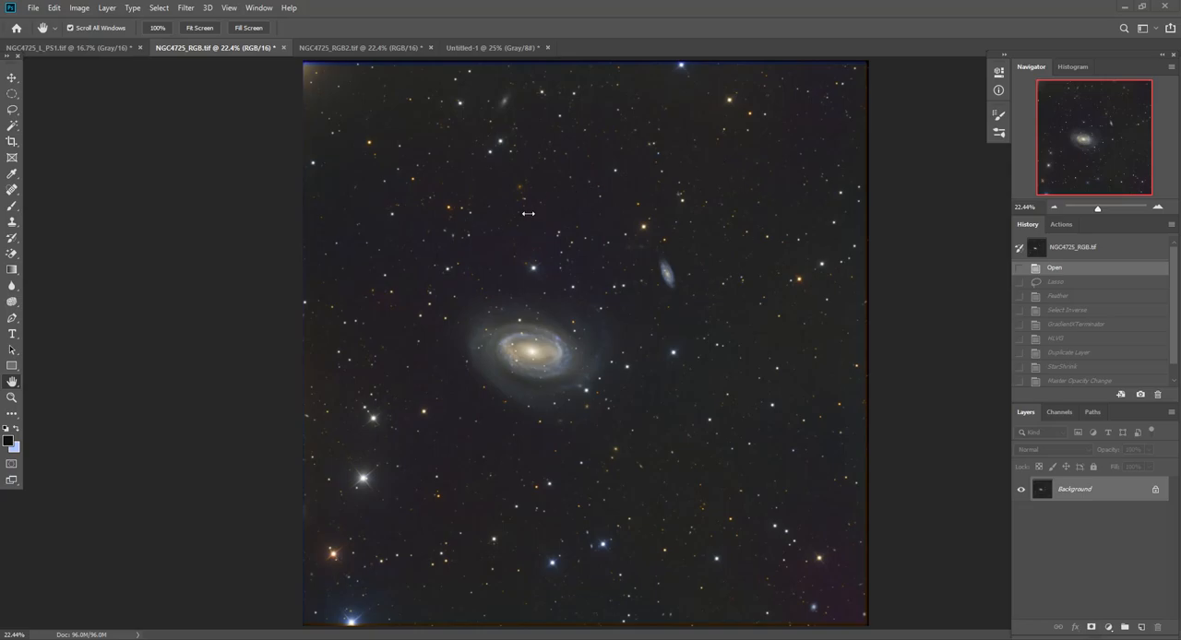
mouse_move(409, 273)
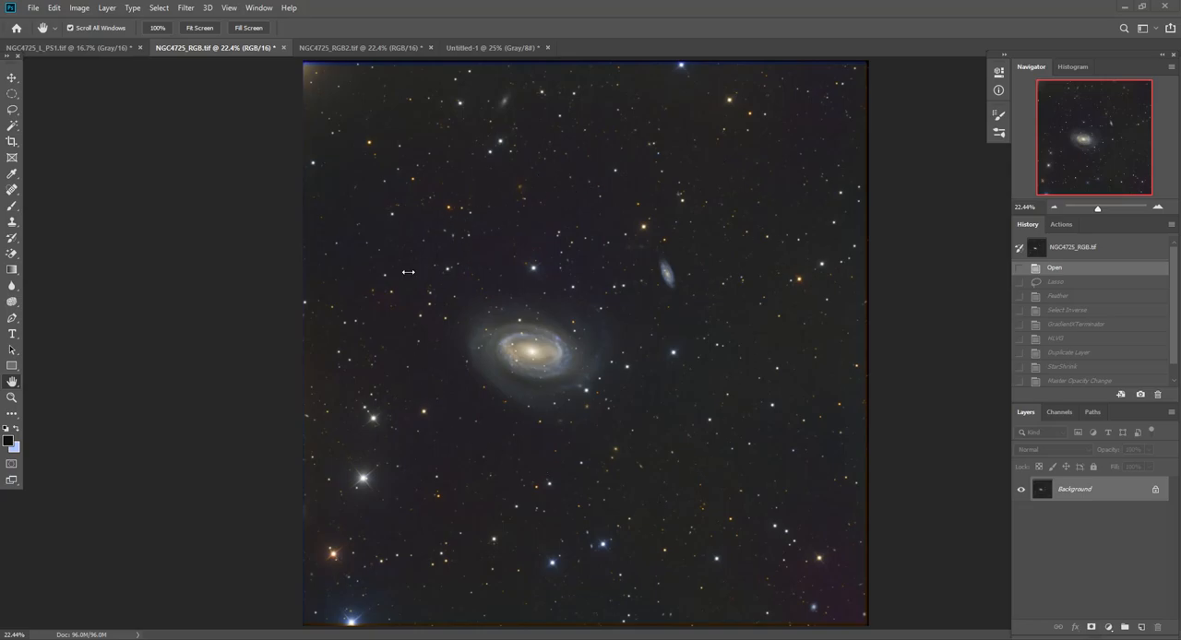
mouse_move(486, 404)
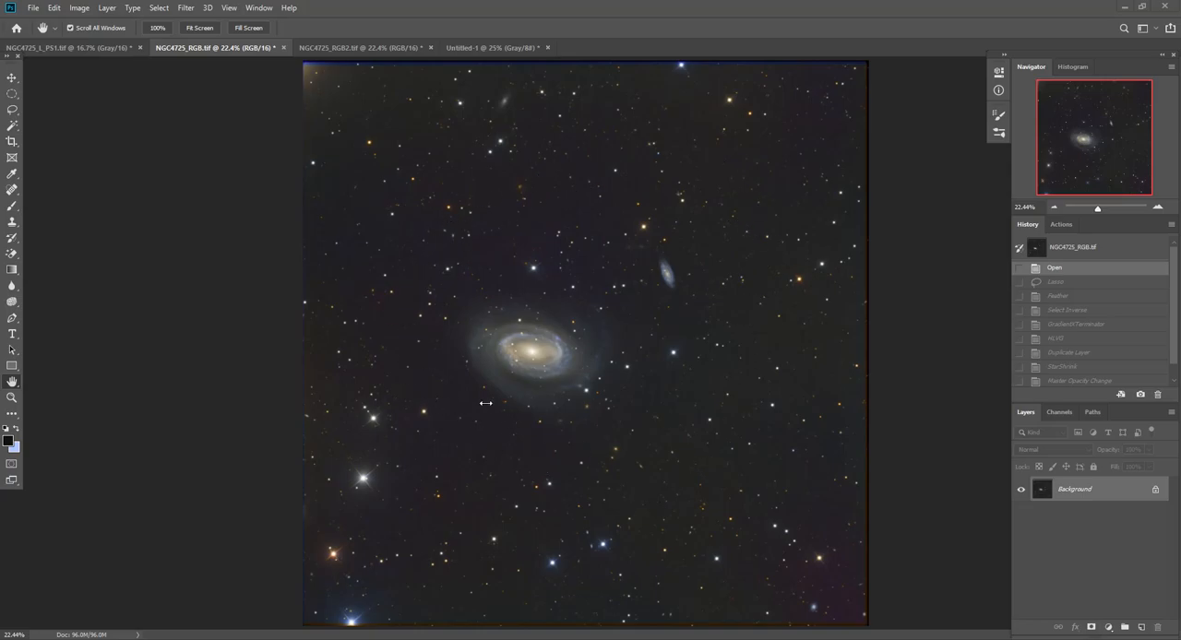
mouse_move(415, 180)
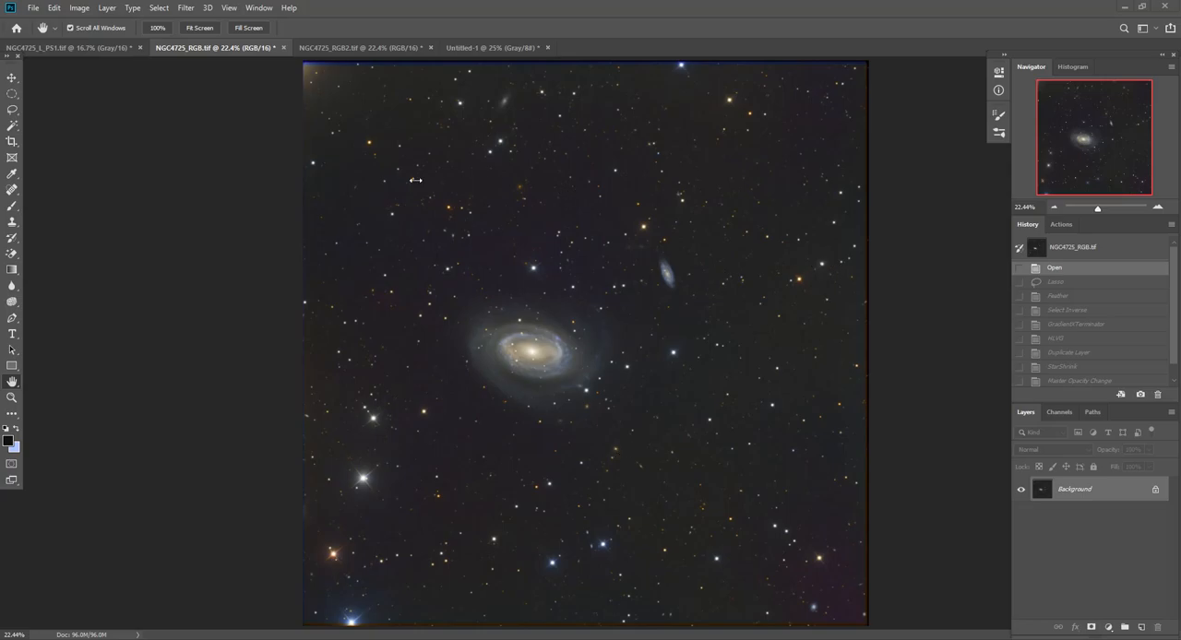
mouse_move(744, 256)
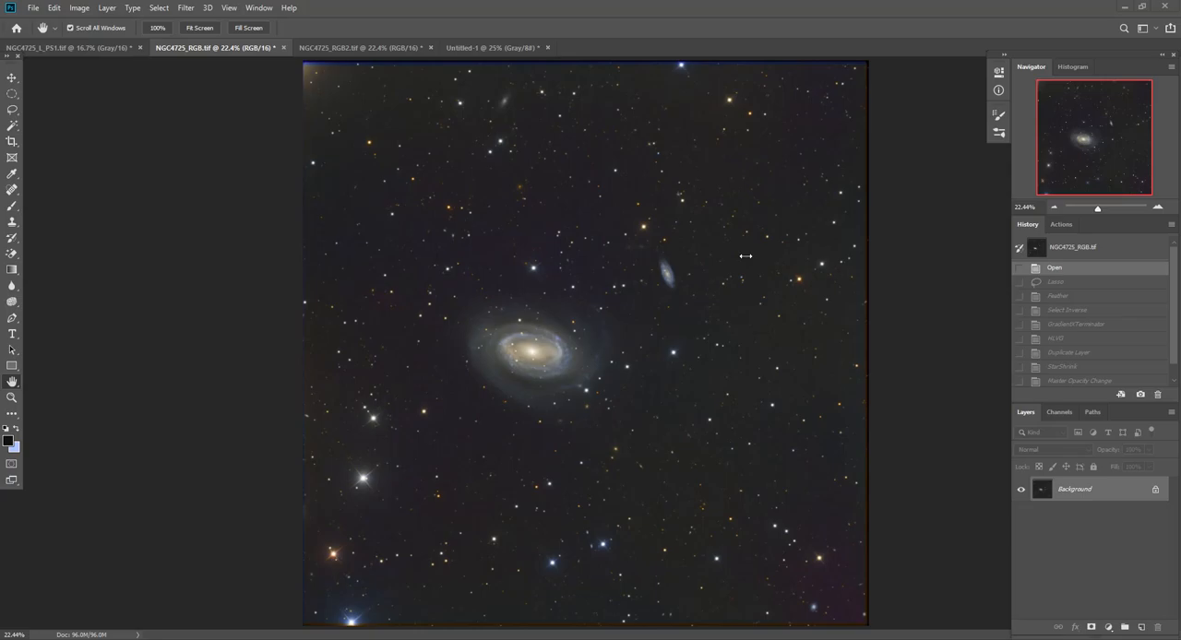
mouse_move(139, 115)
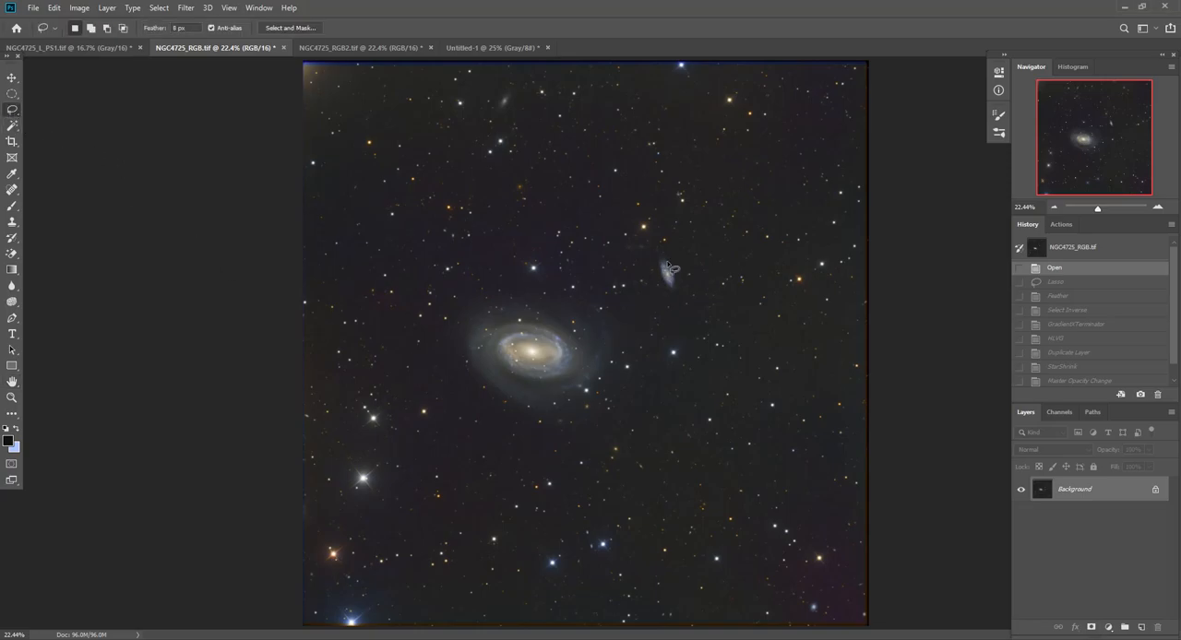
mouse_move(672, 252)
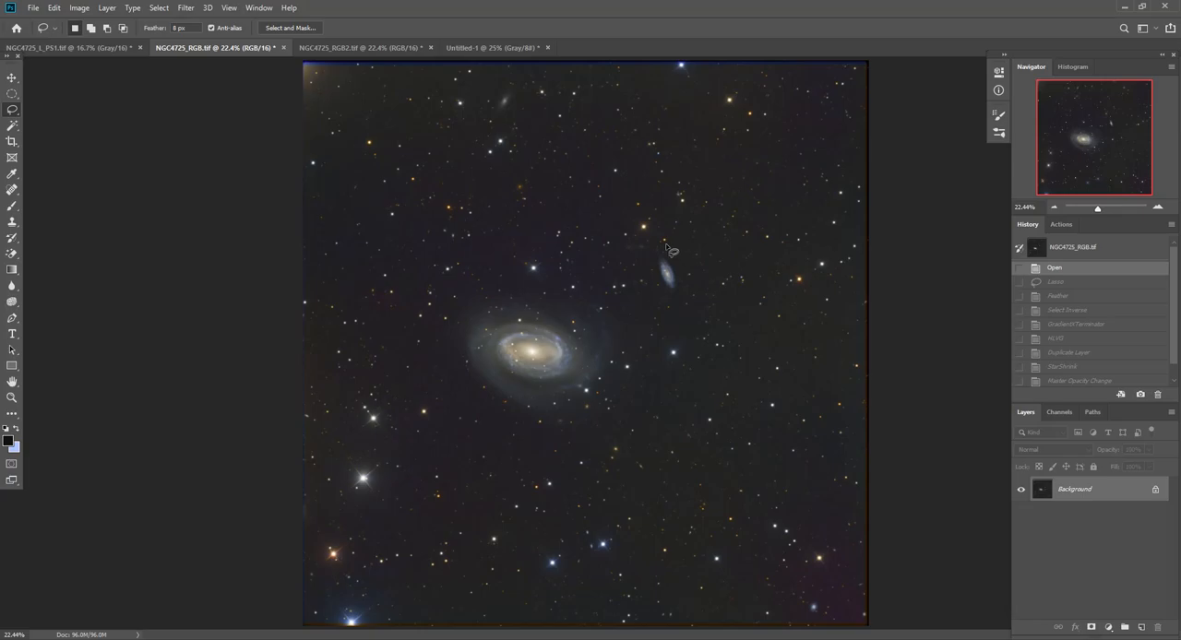
- Draw a loose lasso outline around NGC4725 and its small companion galaxy
left_click_drag(669, 247, 494, 297)
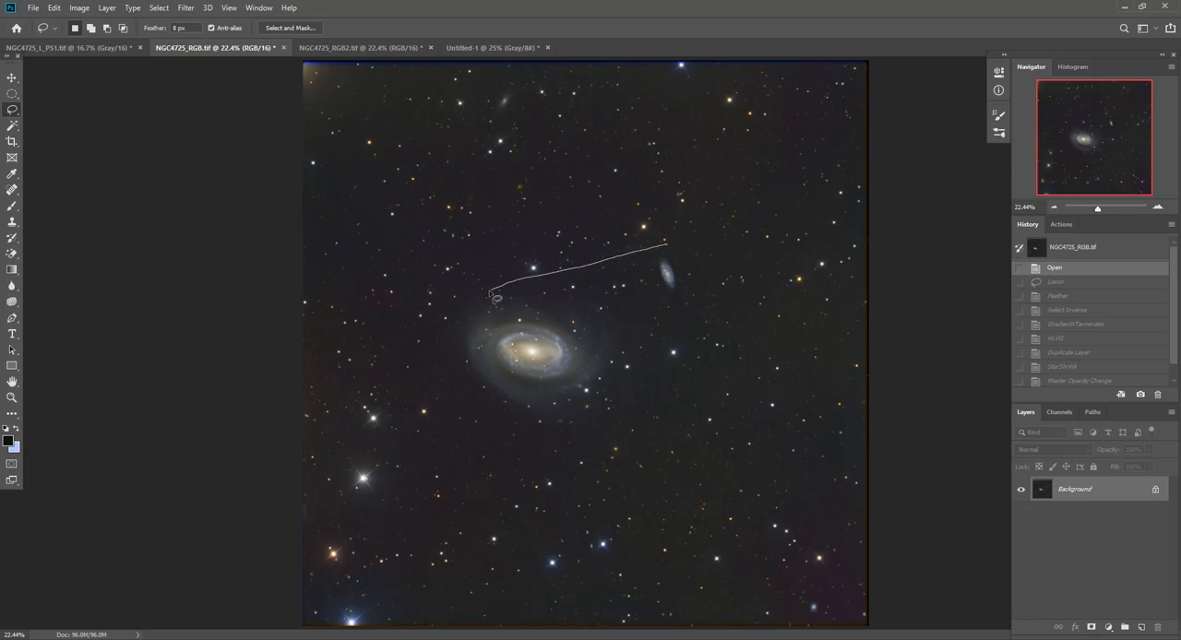
left_click_drag(494, 295, 506, 421)
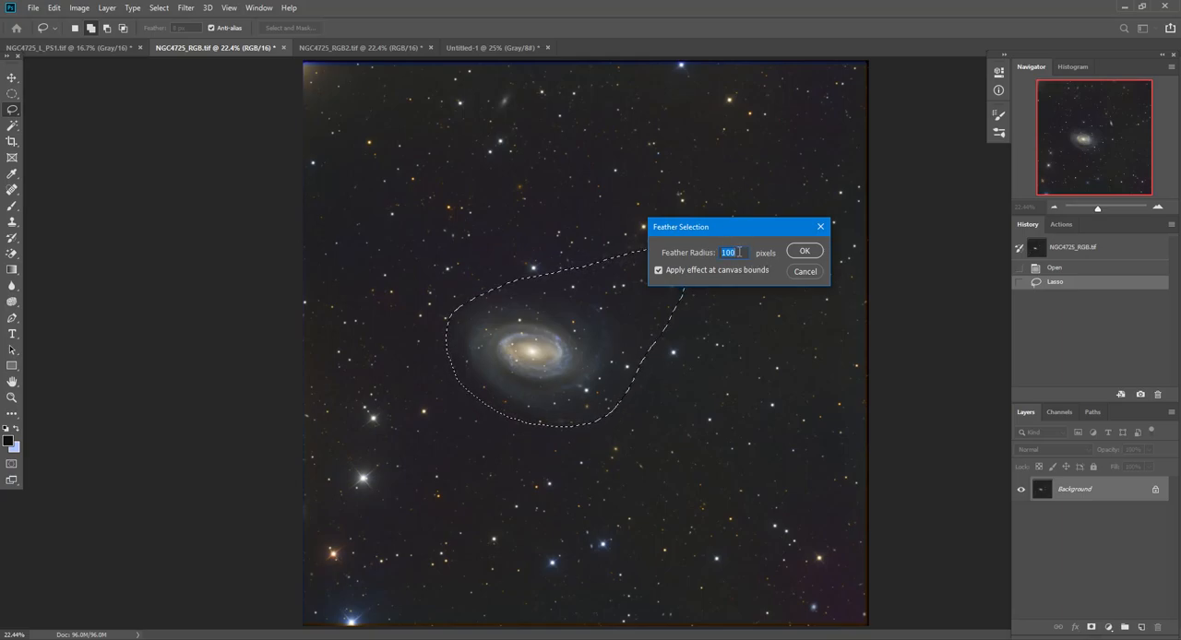
- Apply the 100-pixel feather, invert the selection to the sky, and hide the outline
left_click(804, 250)
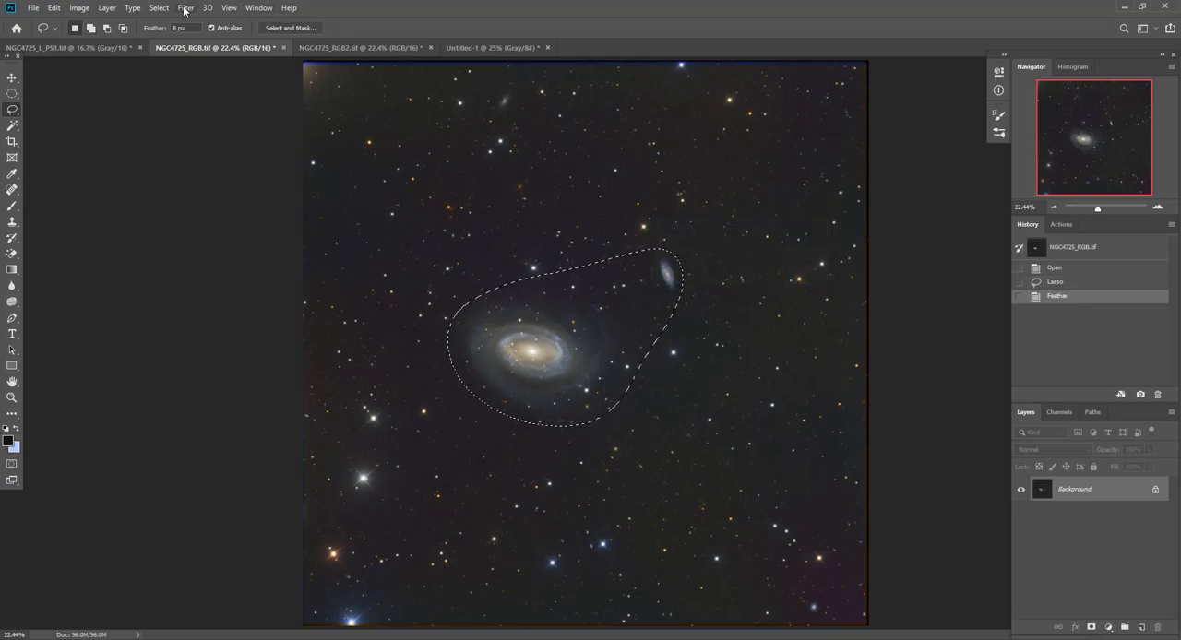
left_click(158, 8)
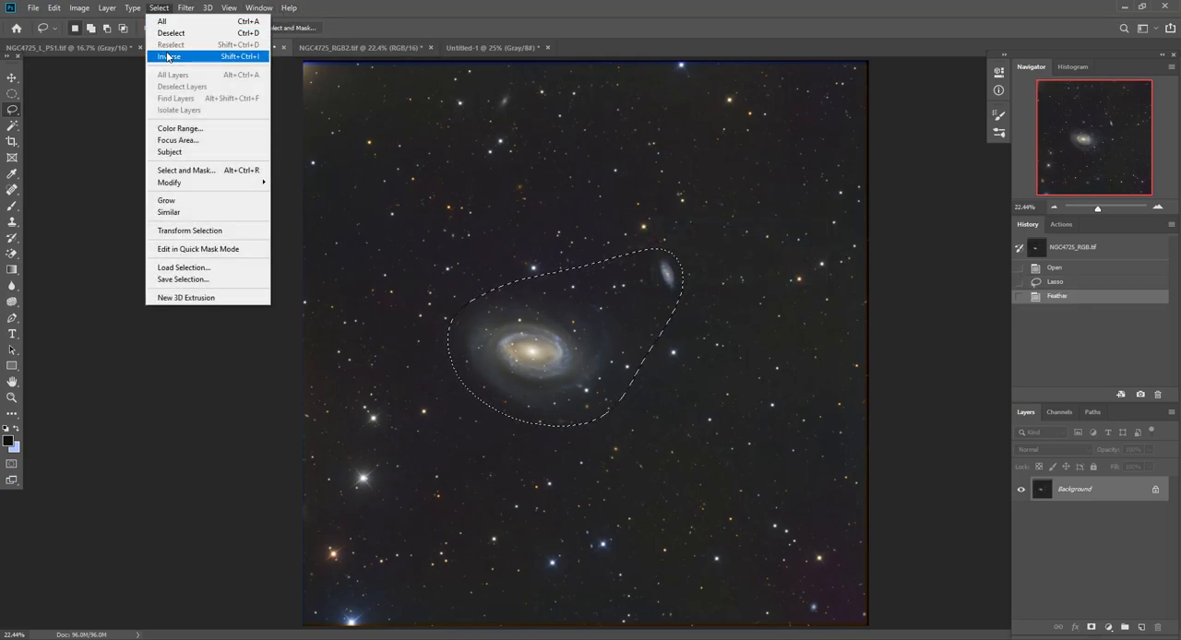
left_click(169, 56)
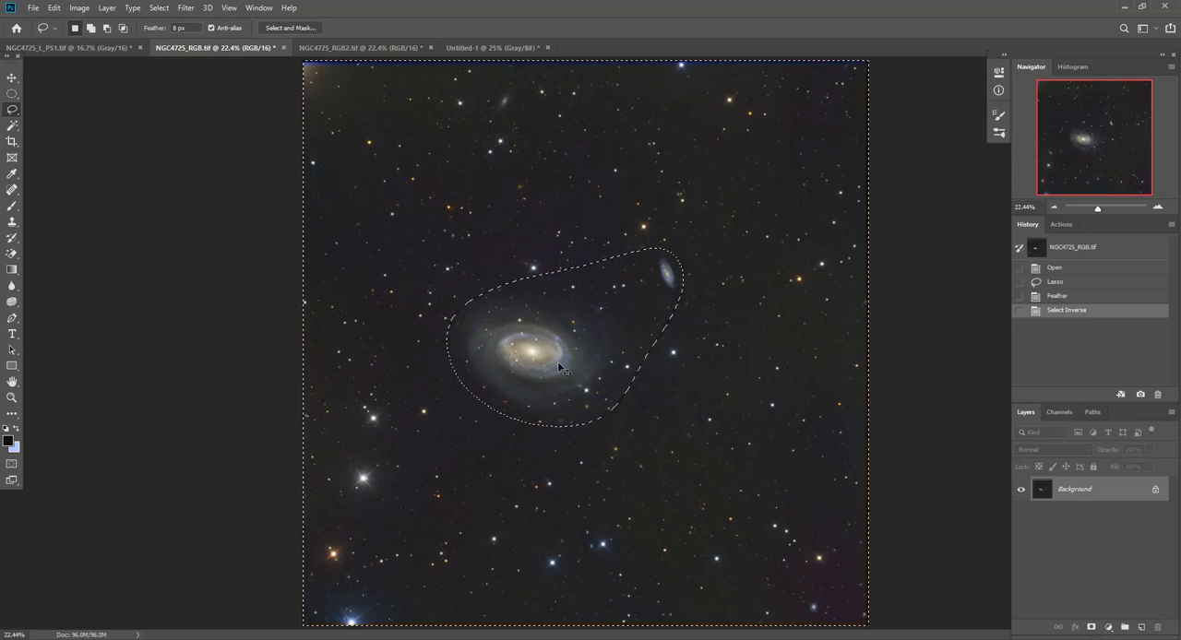
key("ctrl+d")
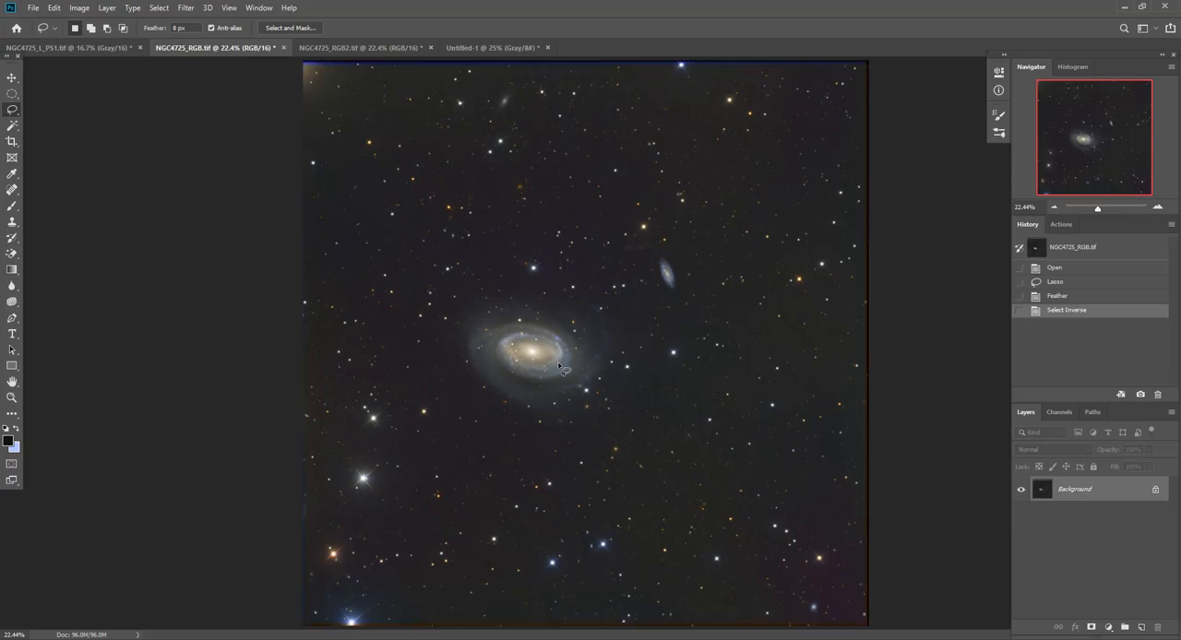
mouse_move(721, 425)
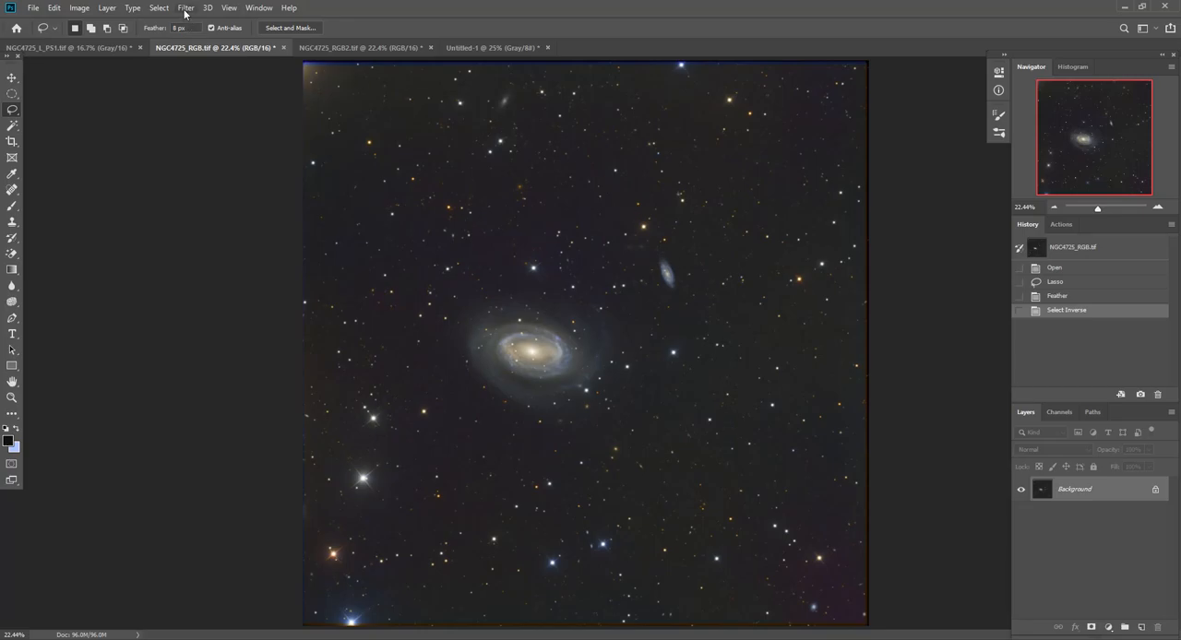
- Run GradientXTerminator on the sky background with Medium detail and Medium aggressiveness
left_click(185, 8)
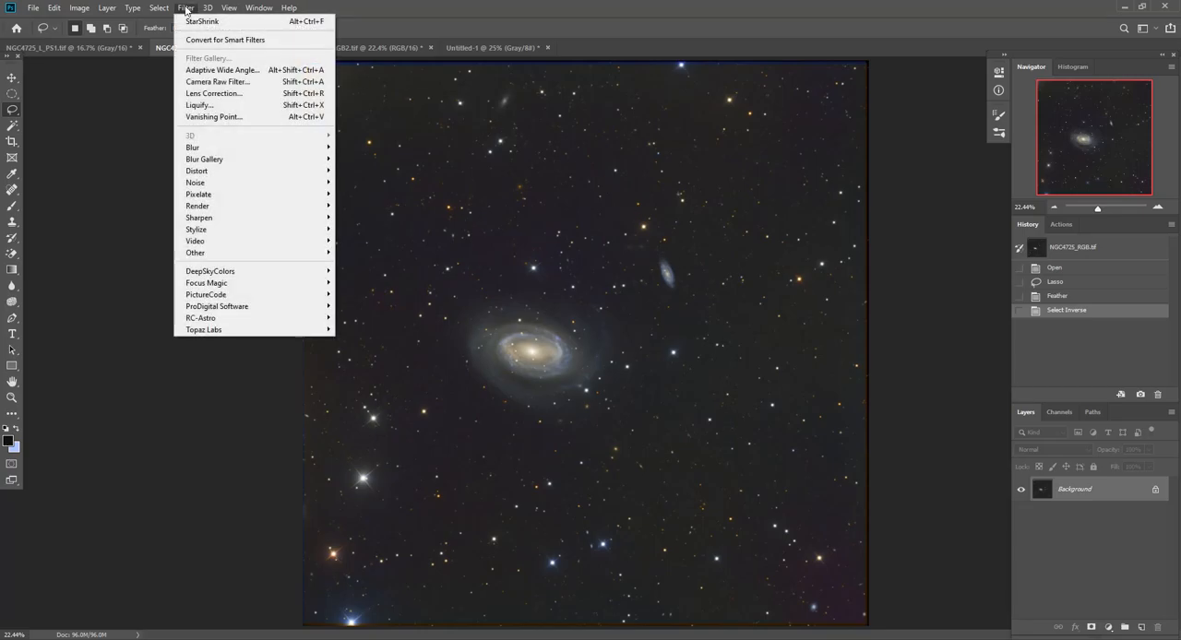
mouse_move(201, 317)
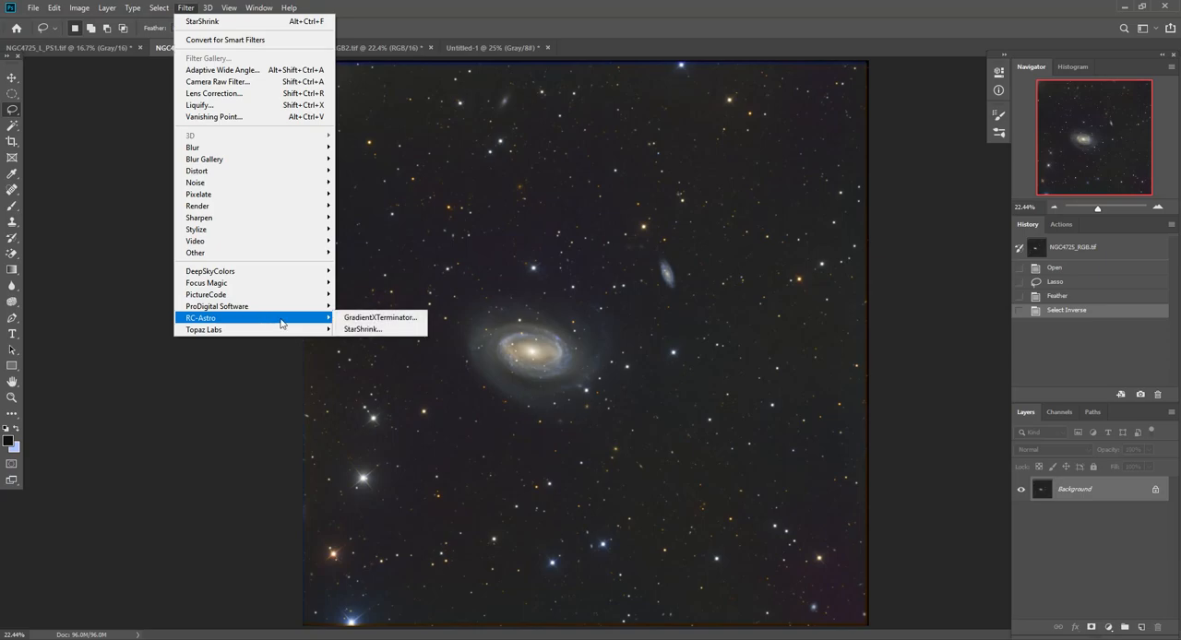
left_click(379, 317)
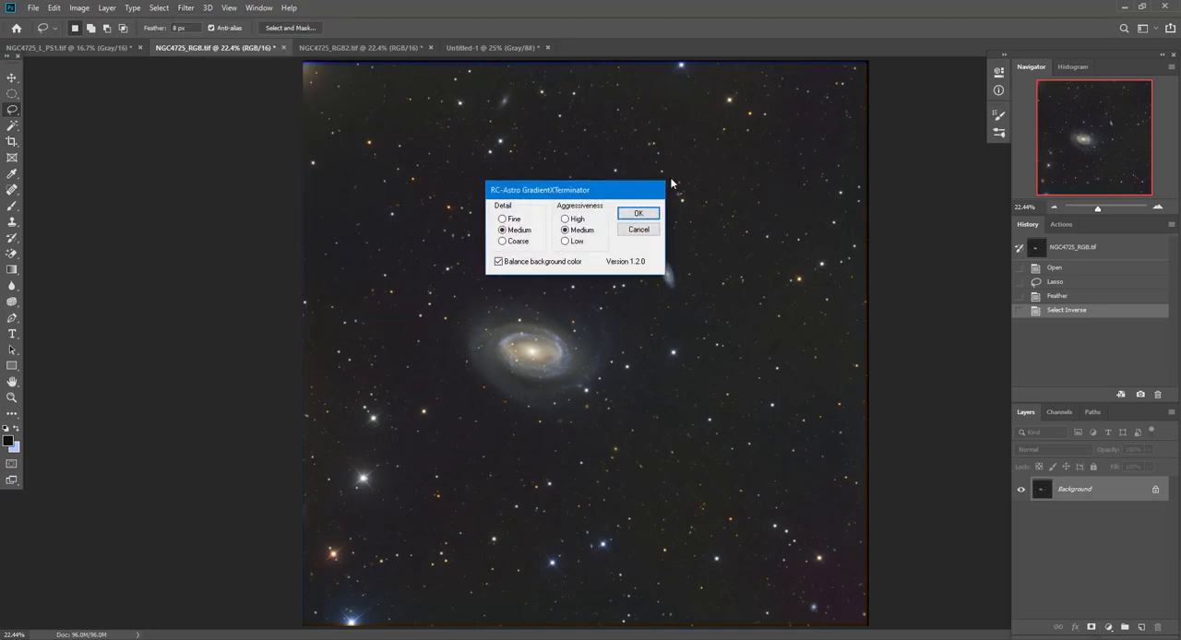
left_click_drag(539, 190, 963, 247)
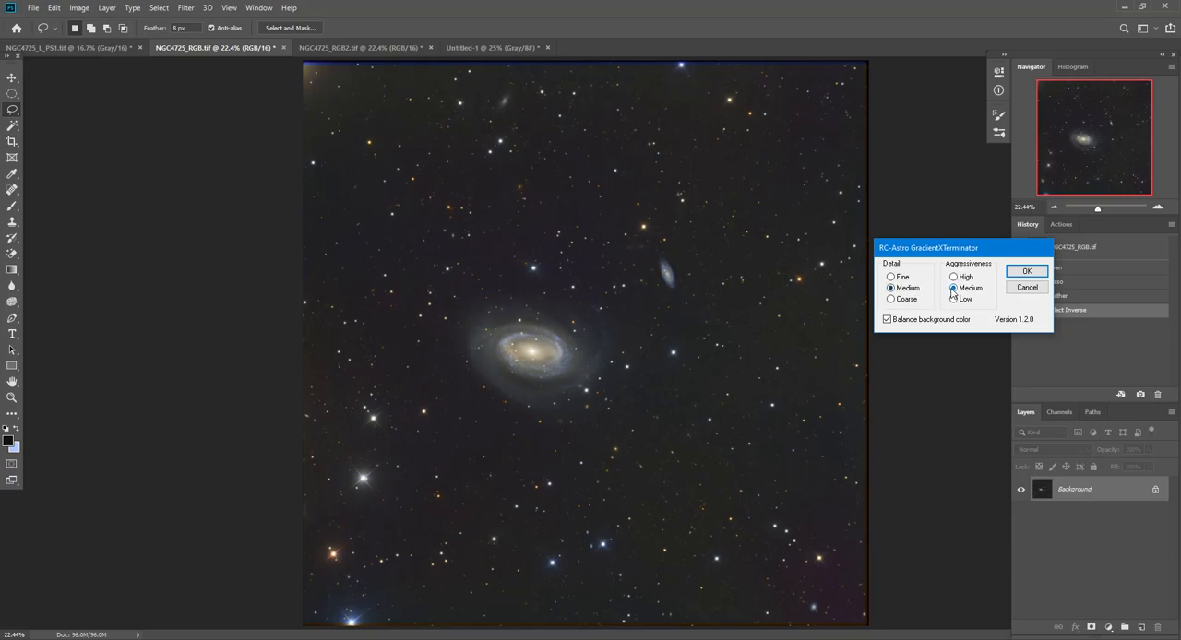
left_click(953, 276)
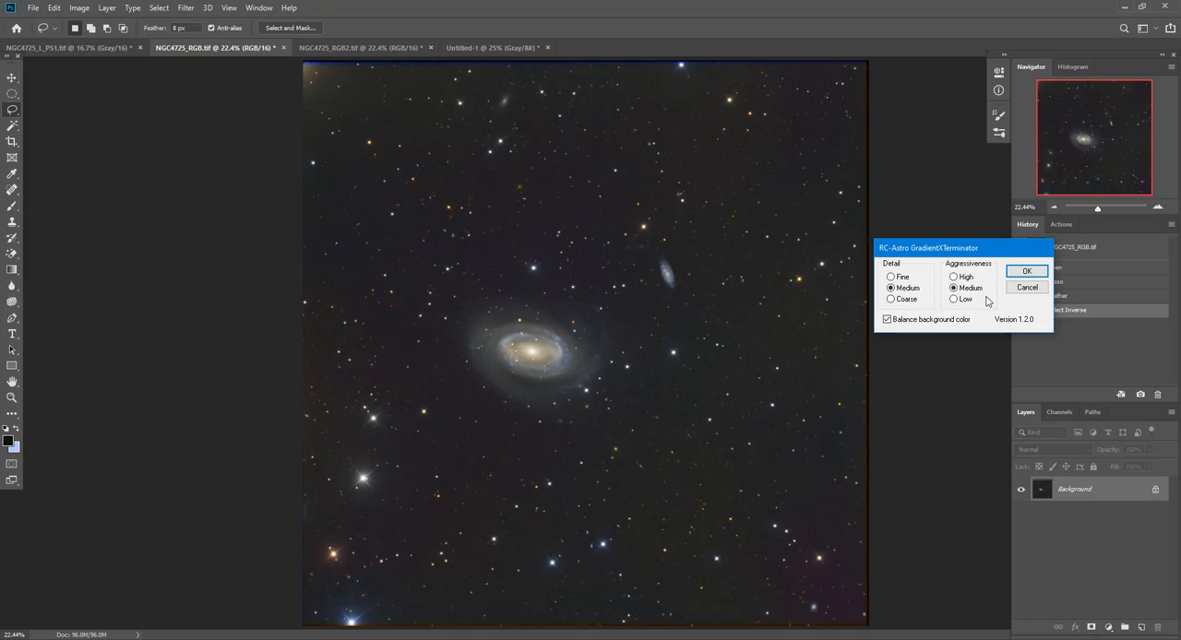
mouse_move(927, 298)
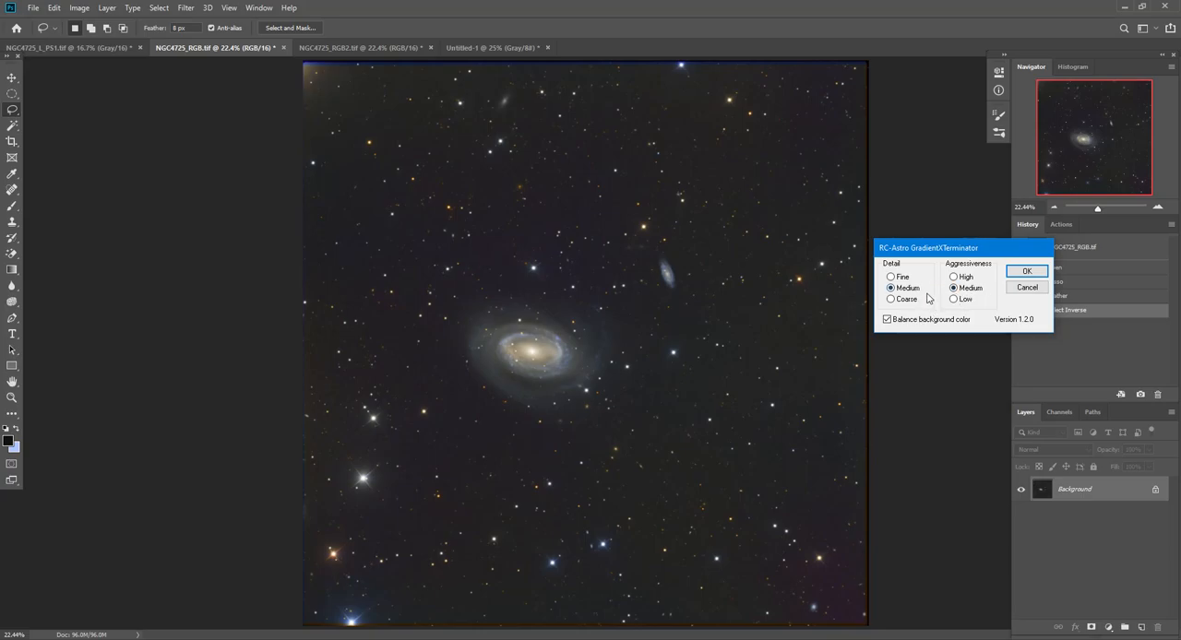
left_click(1027, 270)
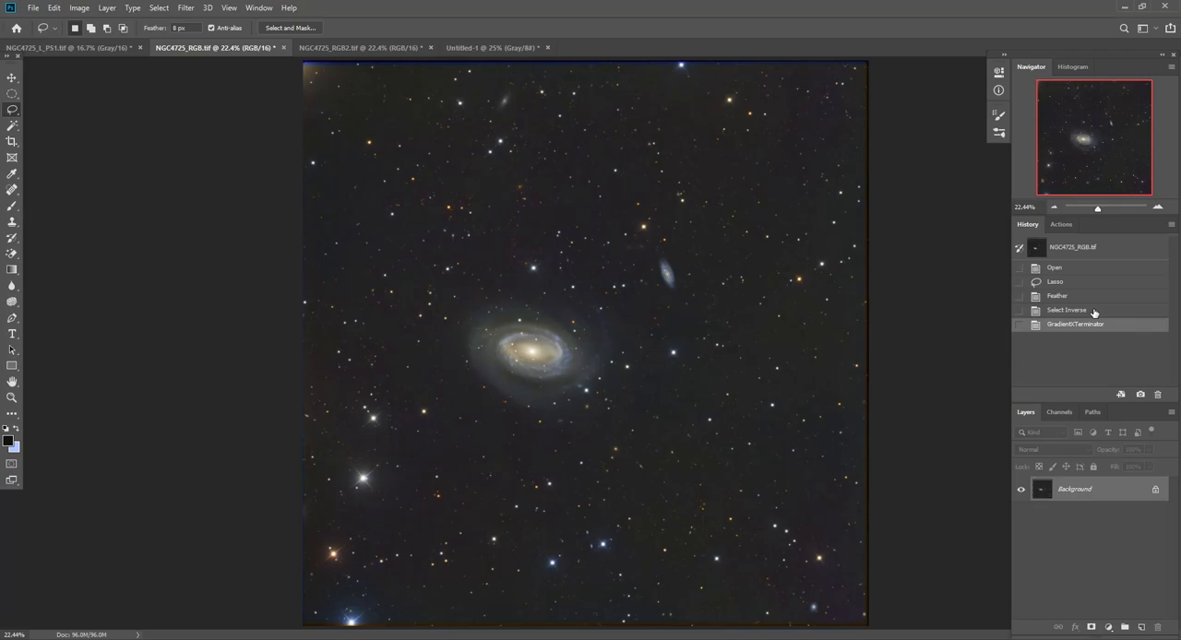
- Compare History states before and after gradient removal, then zoom in on the galaxy
left_click(1066, 310)
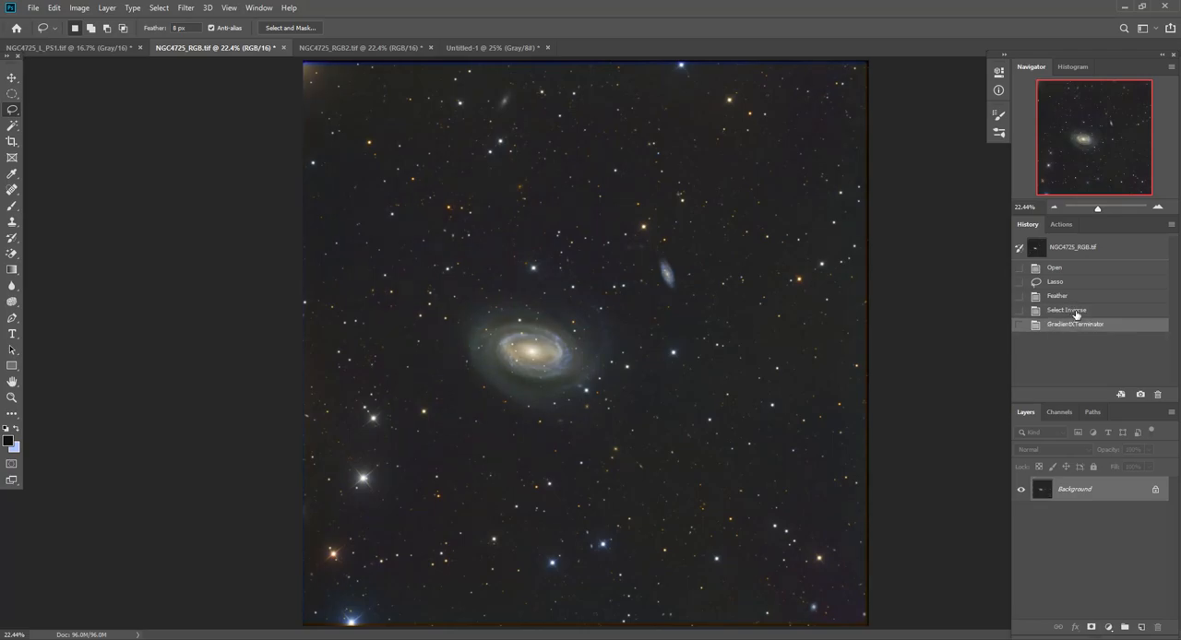
left_click(1075, 324)
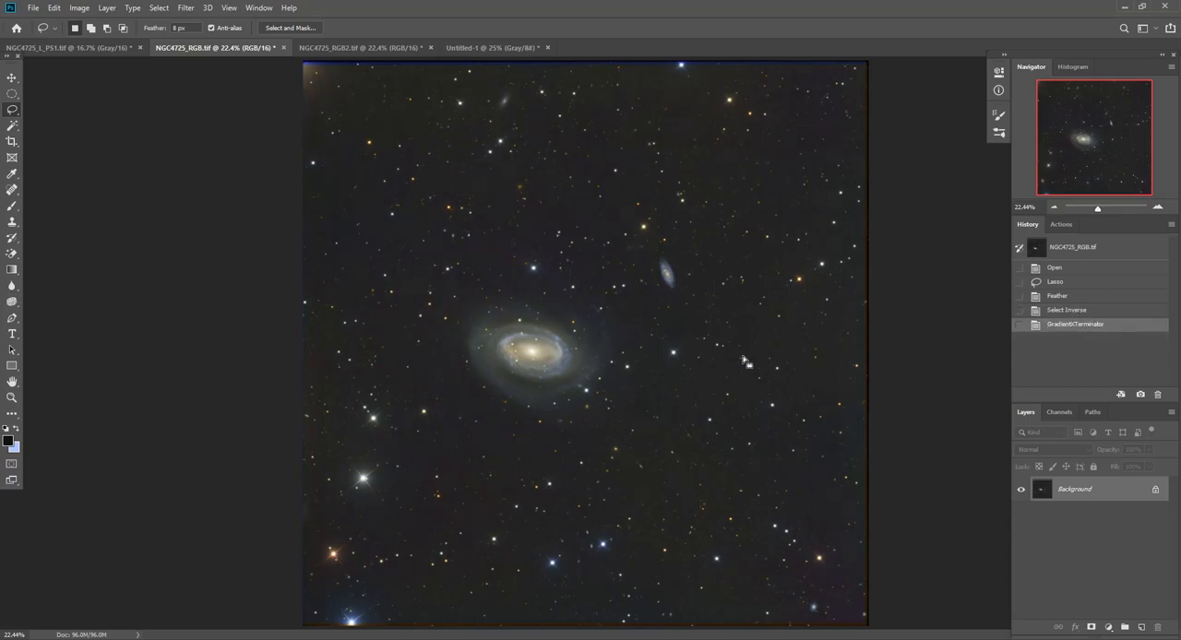
mouse_move(576, 477)
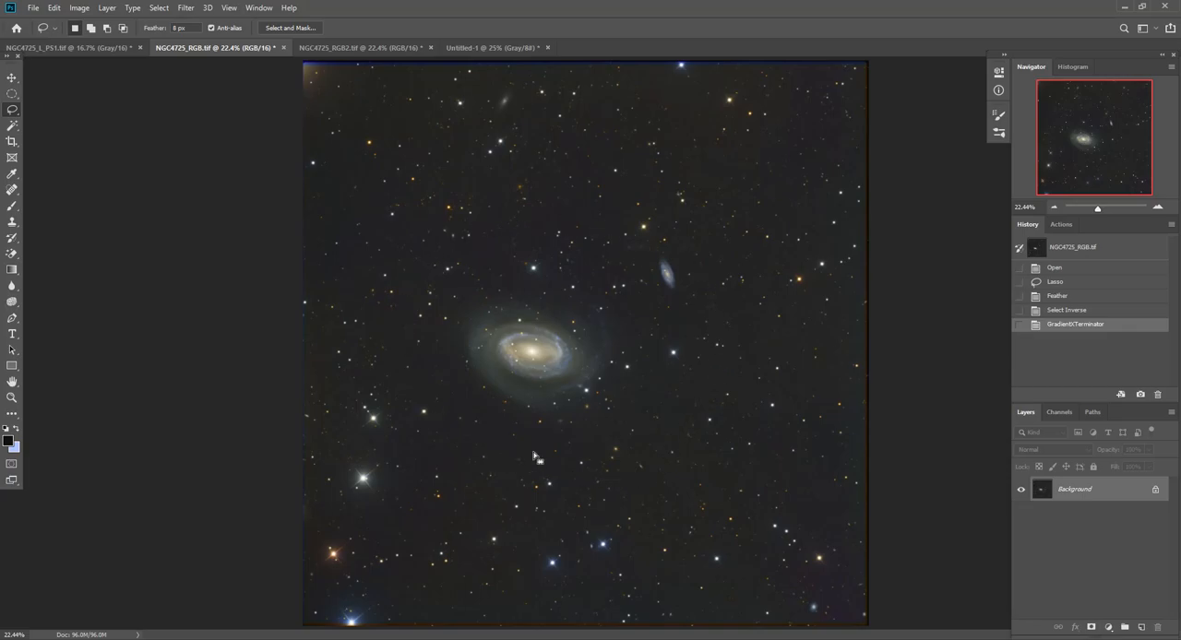
mouse_move(459, 233)
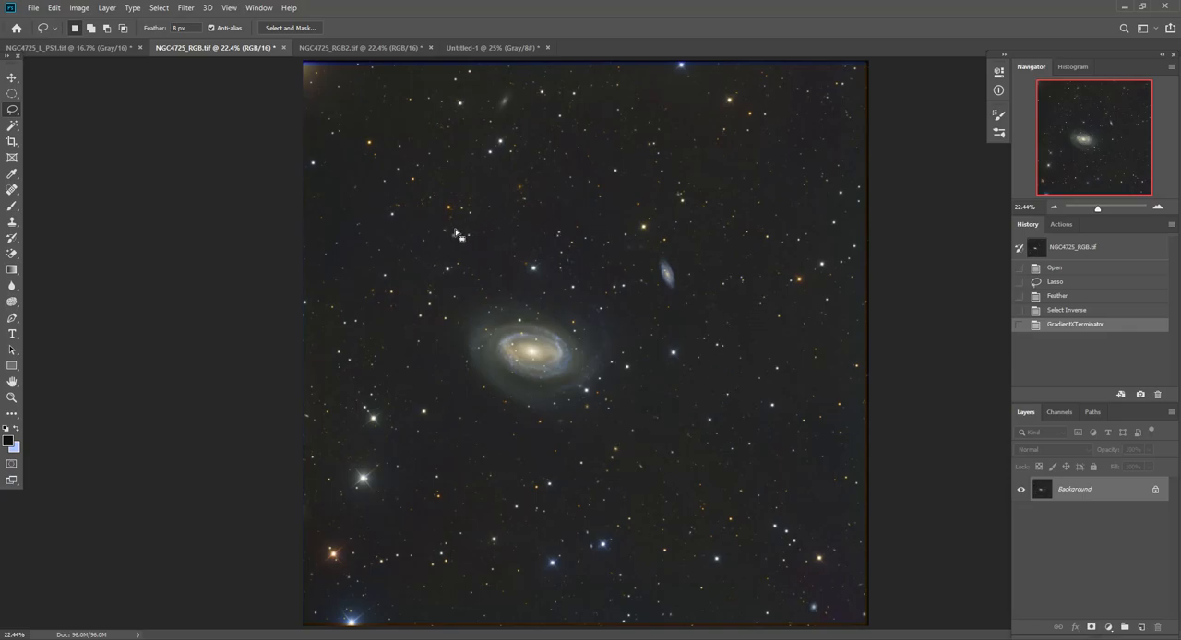
mouse_move(426, 366)
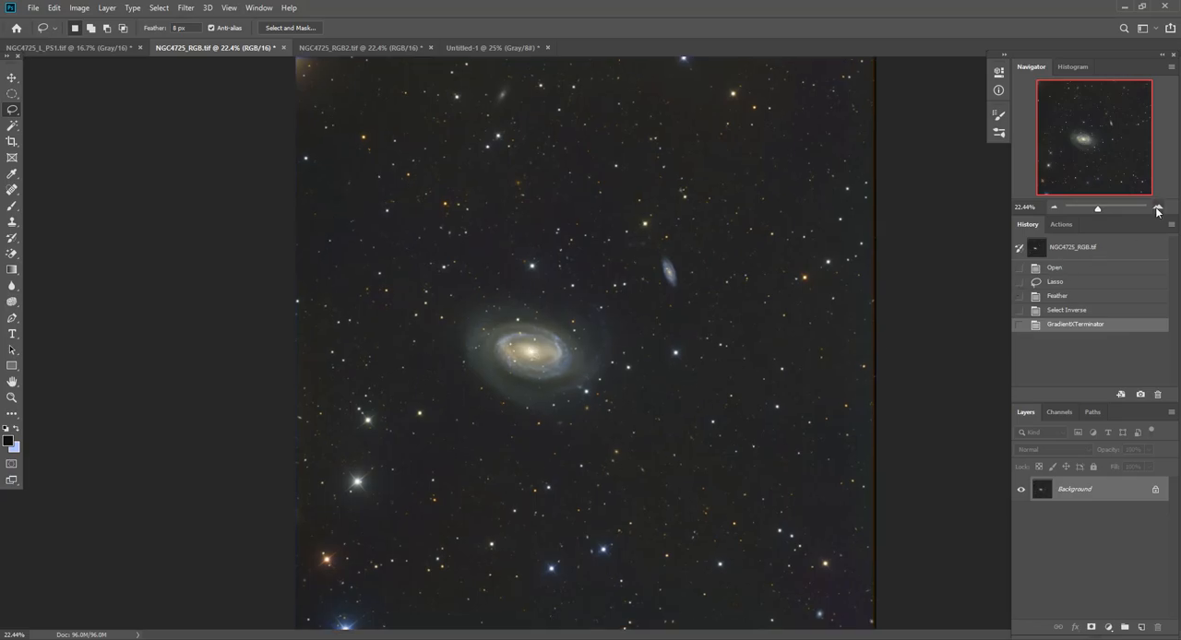
left_click(1158, 207)
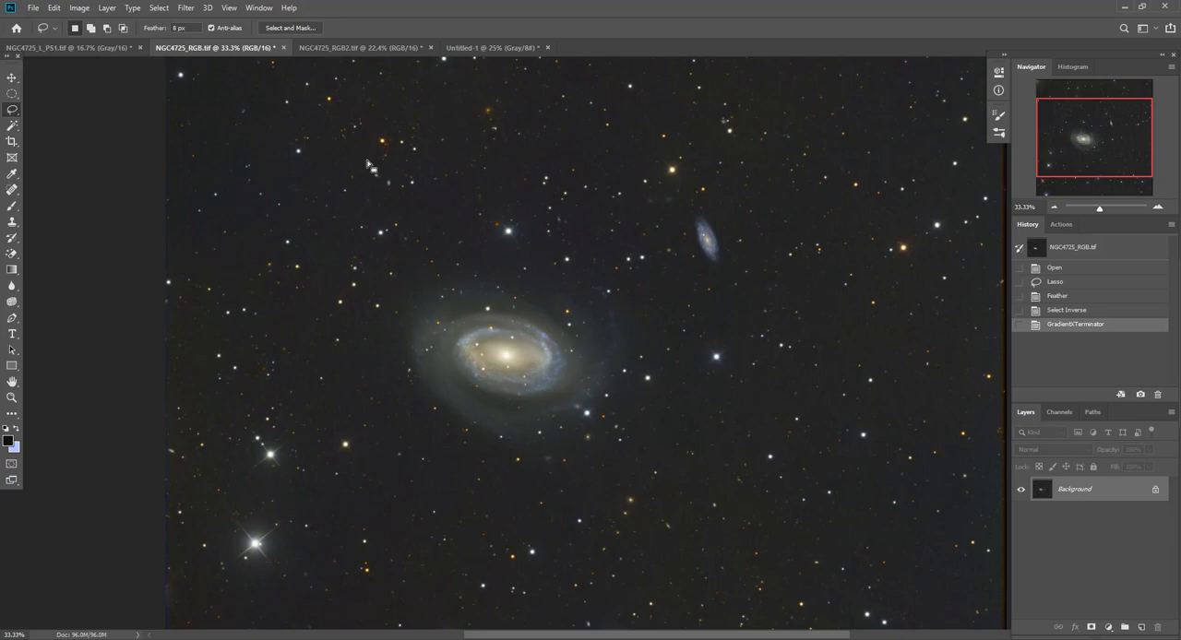
mouse_move(801, 154)
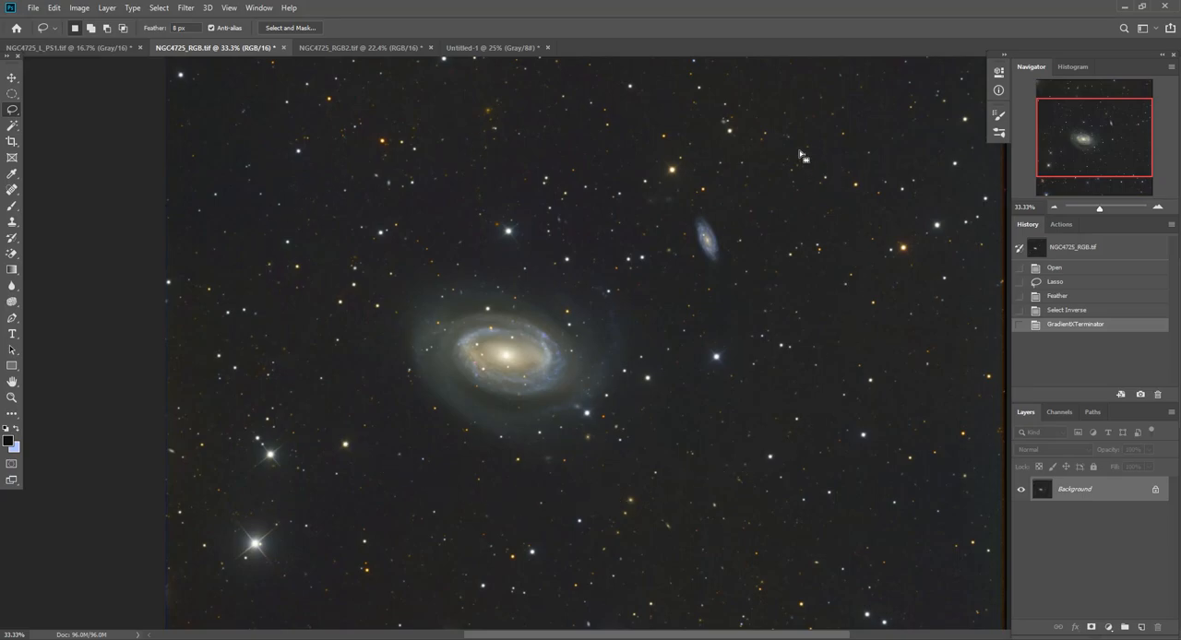
mouse_move(819, 330)
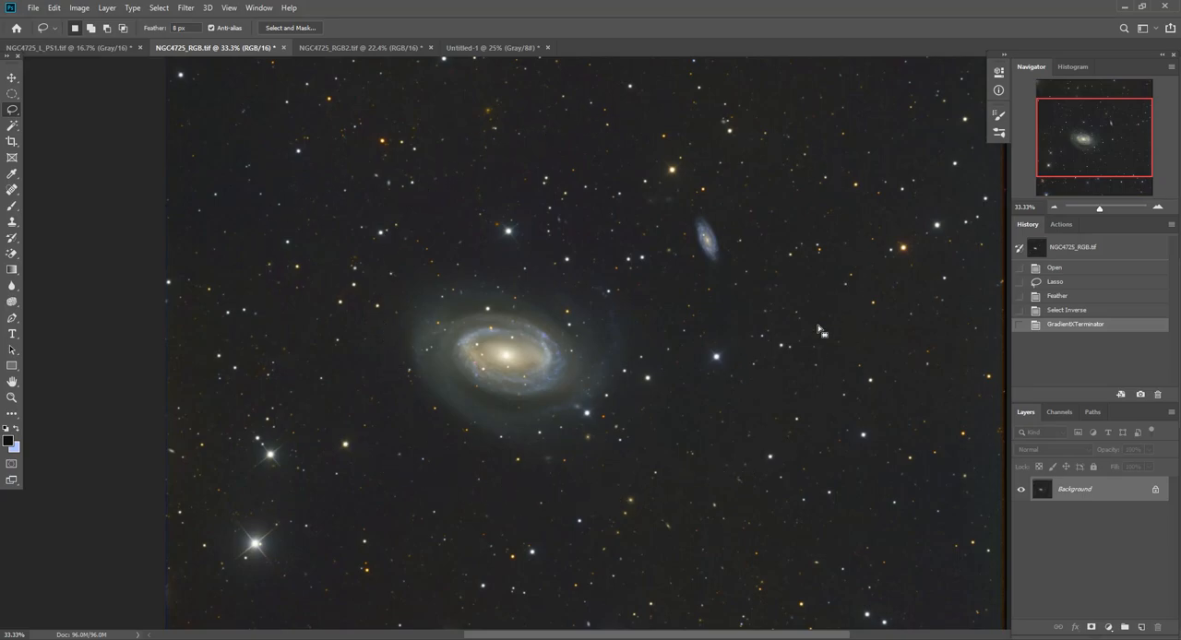
mouse_move(786, 411)
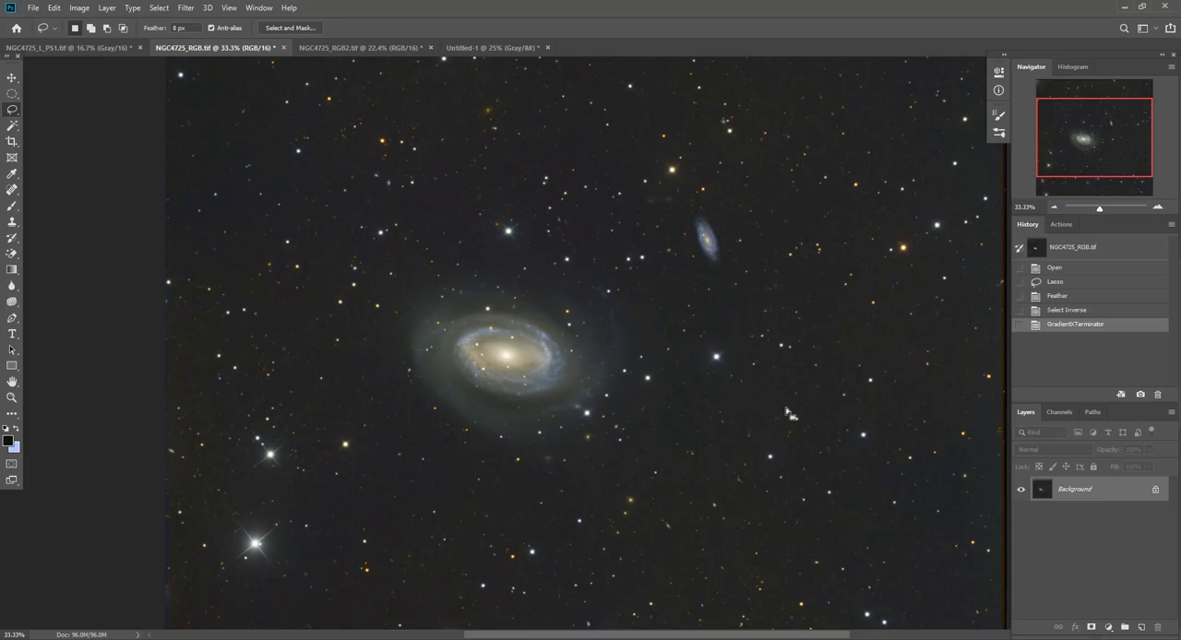
mouse_move(242, 292)
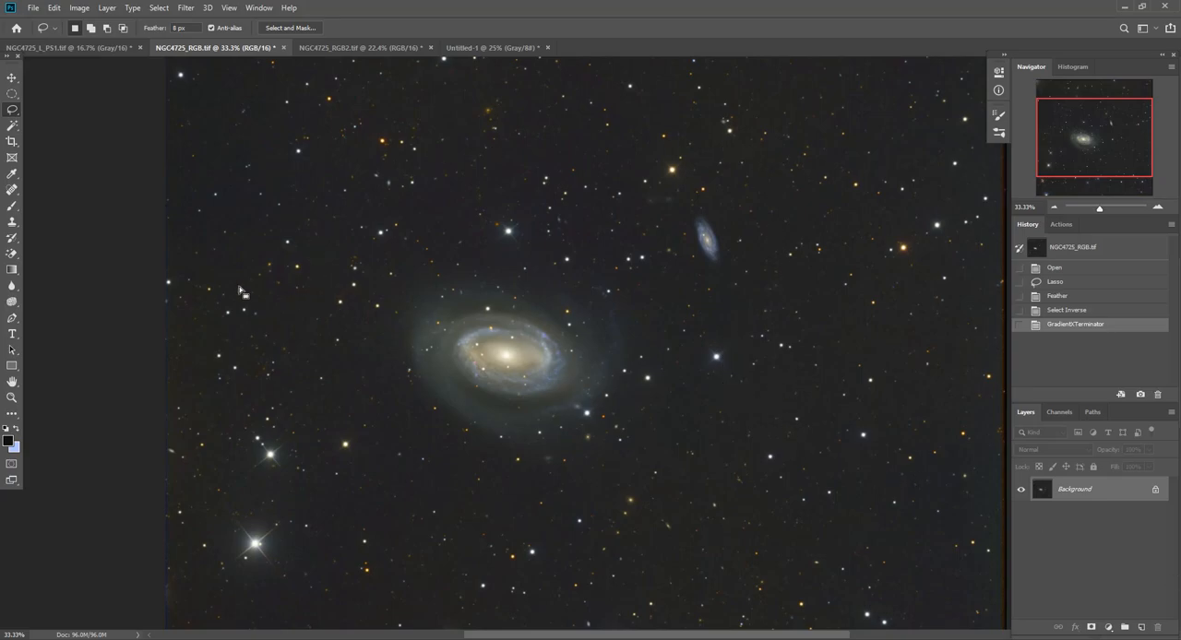
mouse_move(187, 41)
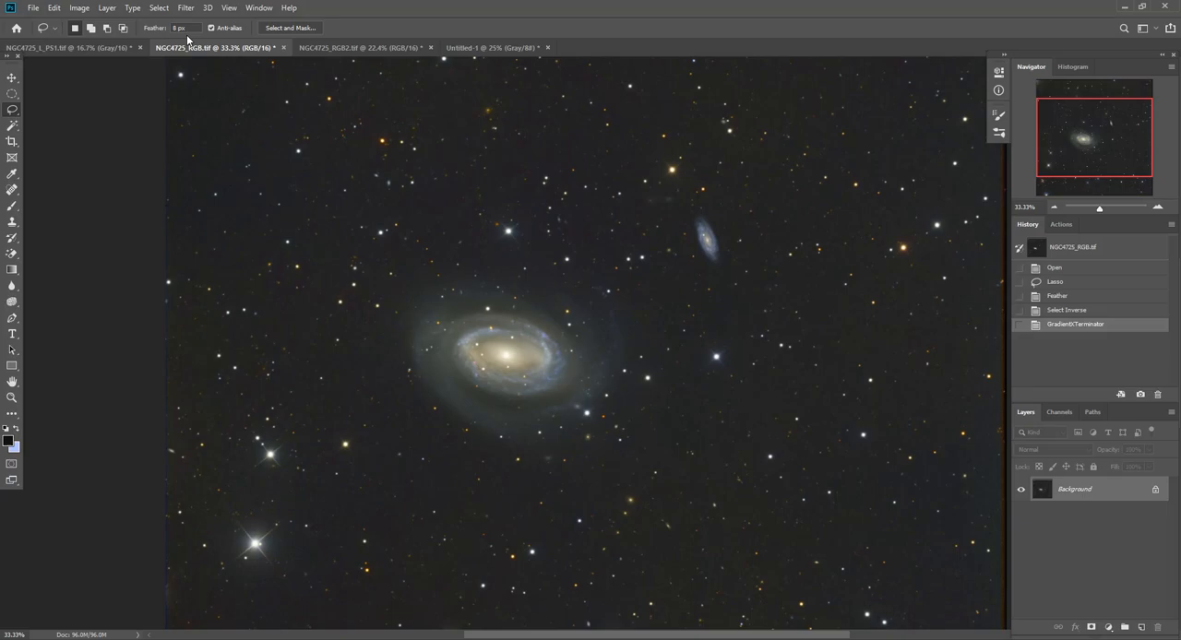
- Apply the DeepSkyColors HLVG filter at Strong strength to remove green noise
left_click(184, 8)
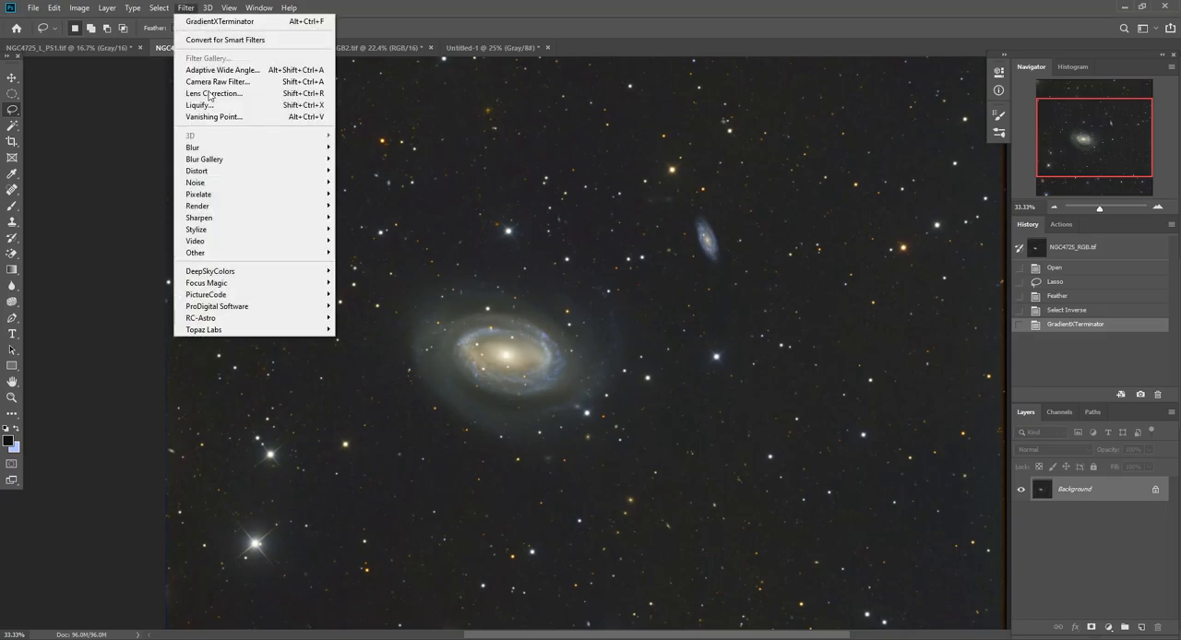
mouse_move(210, 270)
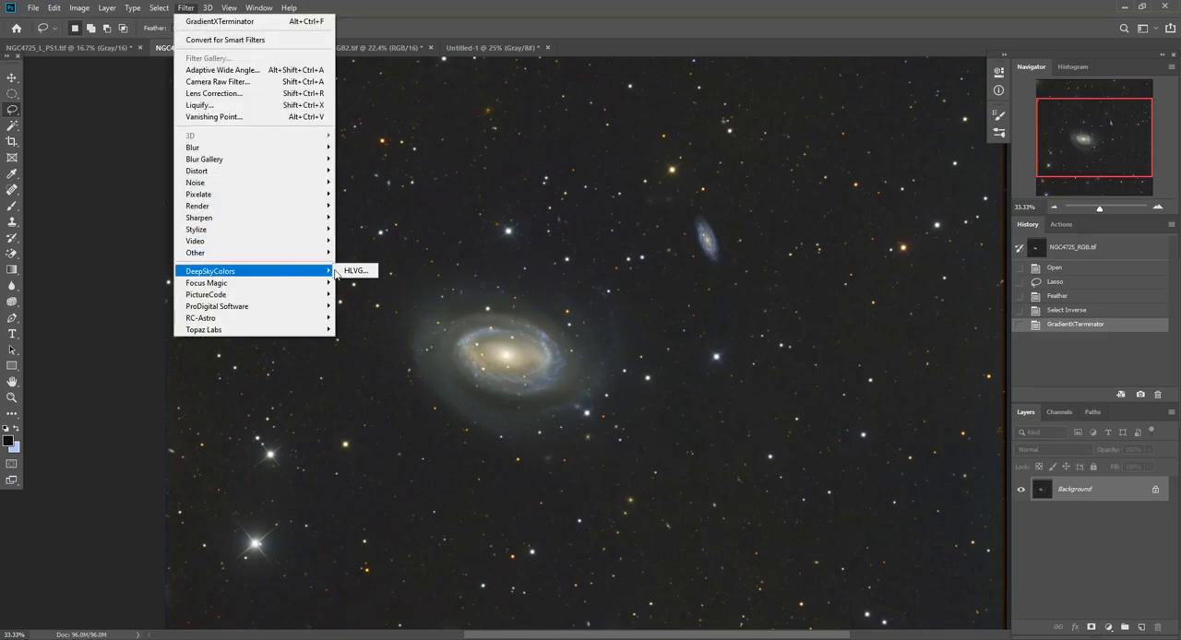
left_click(355, 270)
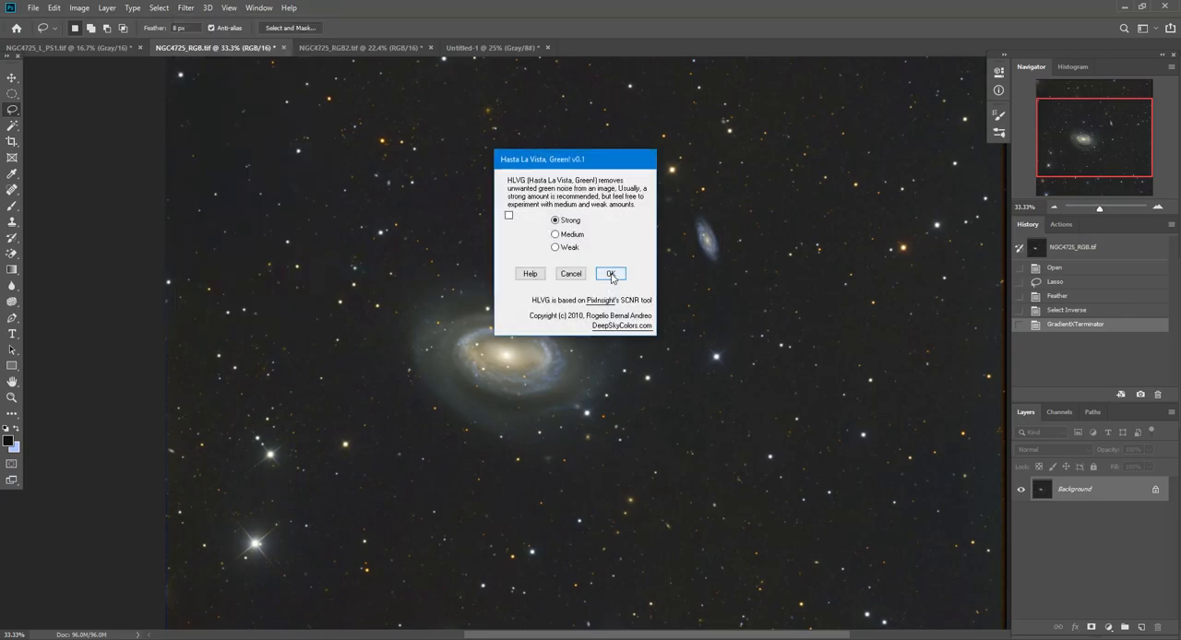
left_click_drag(540, 159, 922, 246)
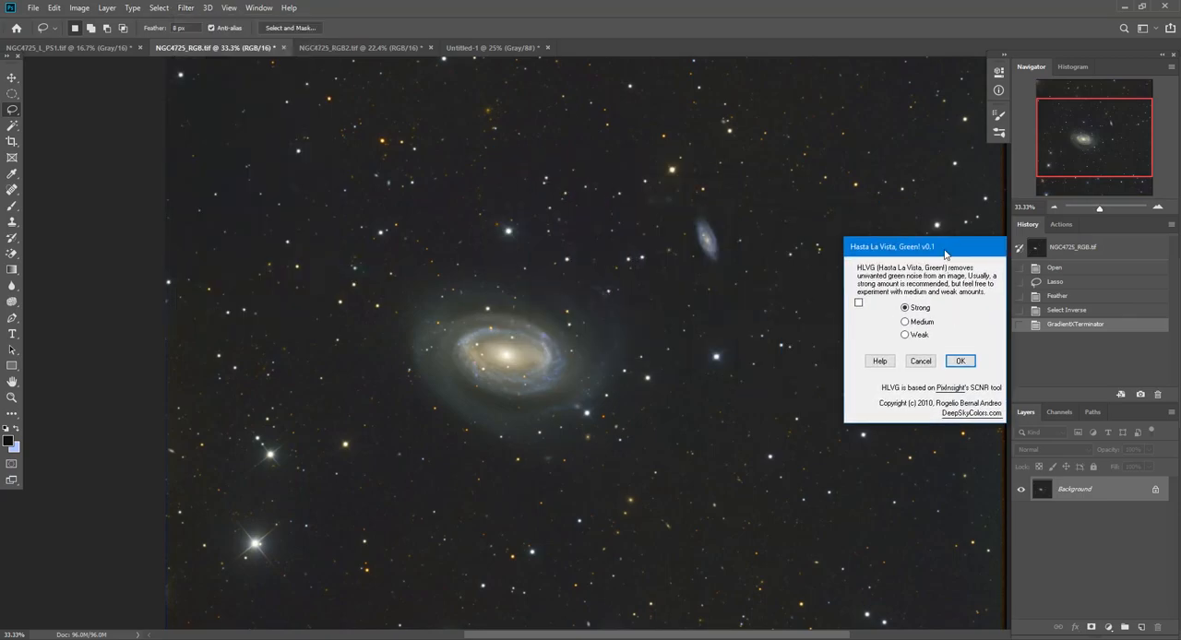
mouse_move(950, 330)
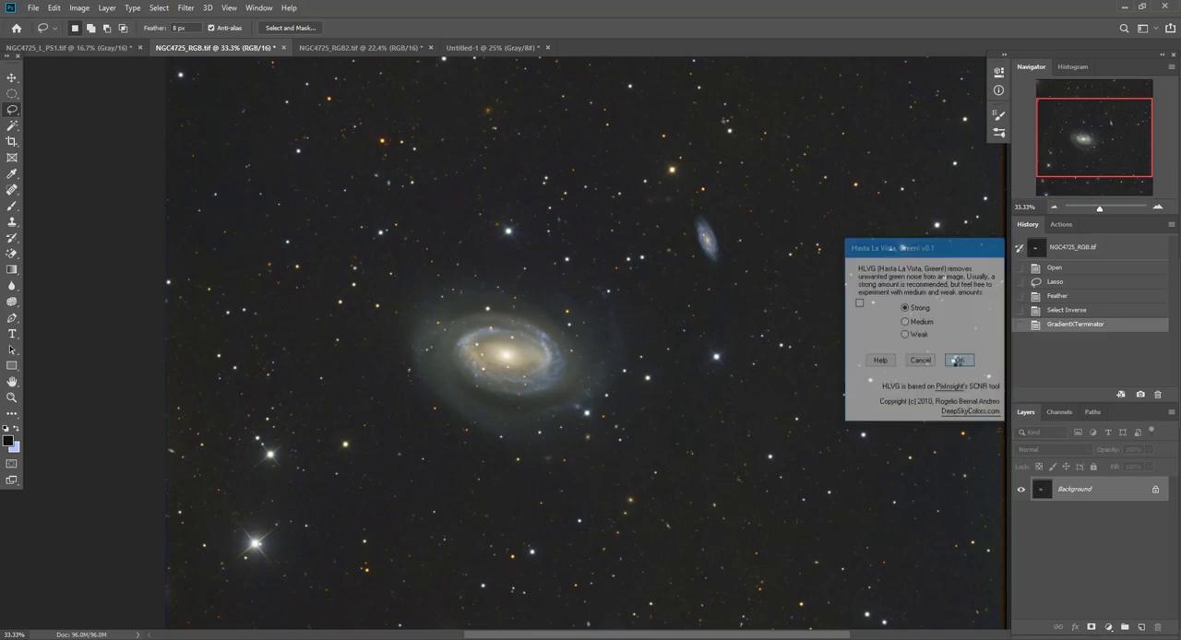
left_click(958, 359)
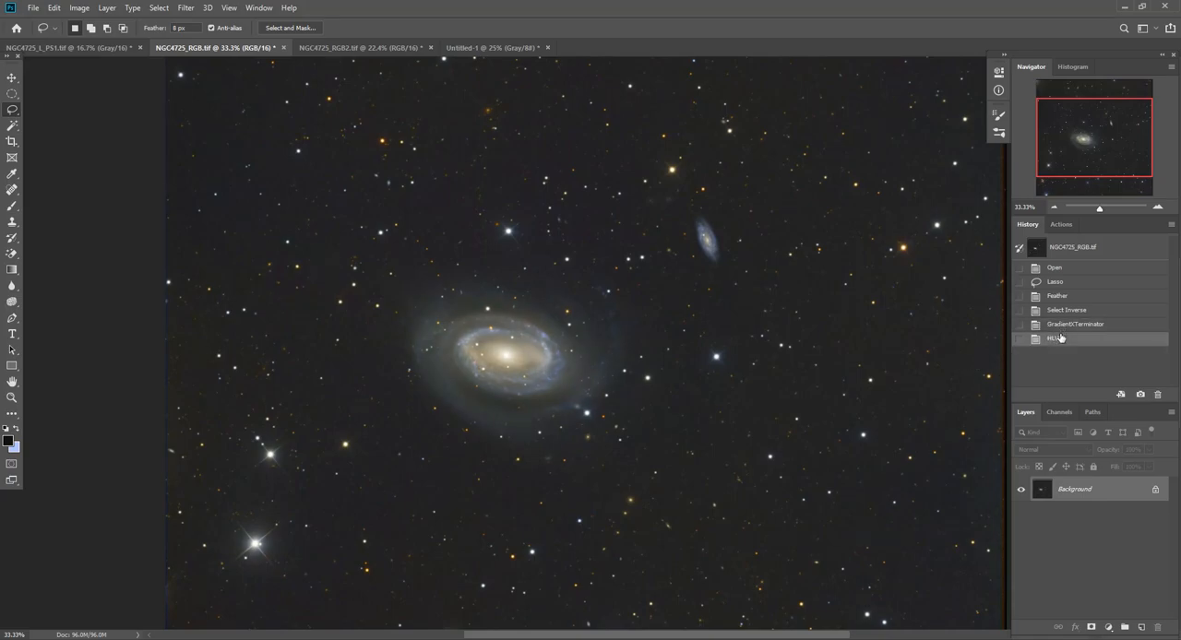
- Compare the image with and without HLVG green removal, then zoom in
left_click(1057, 339)
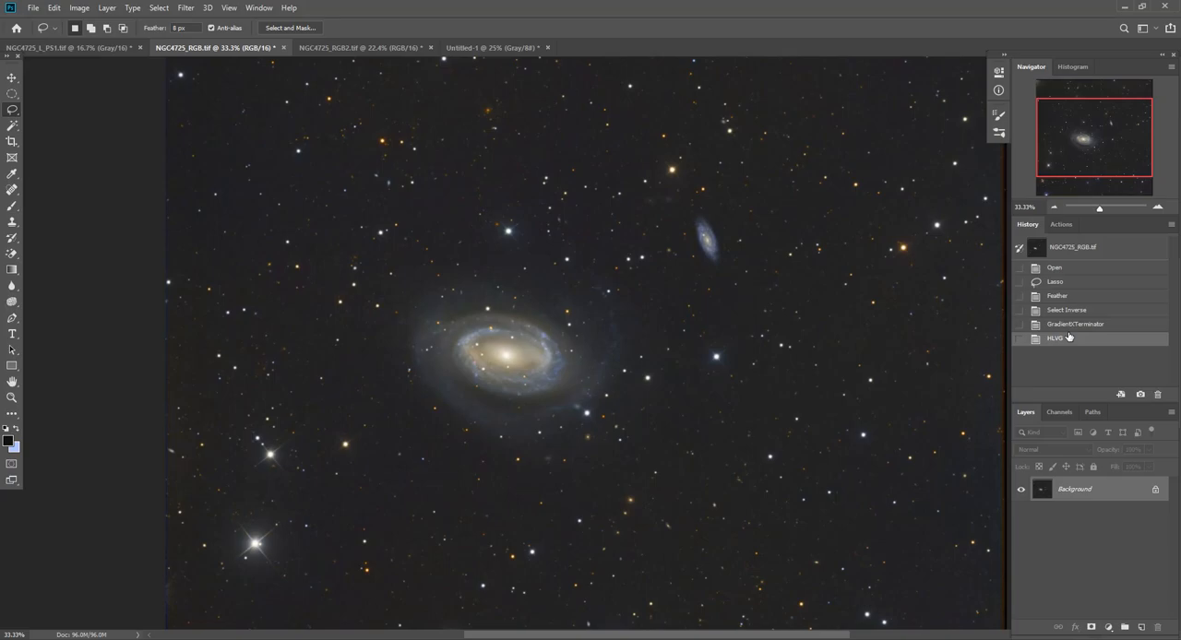
mouse_move(1010, 328)
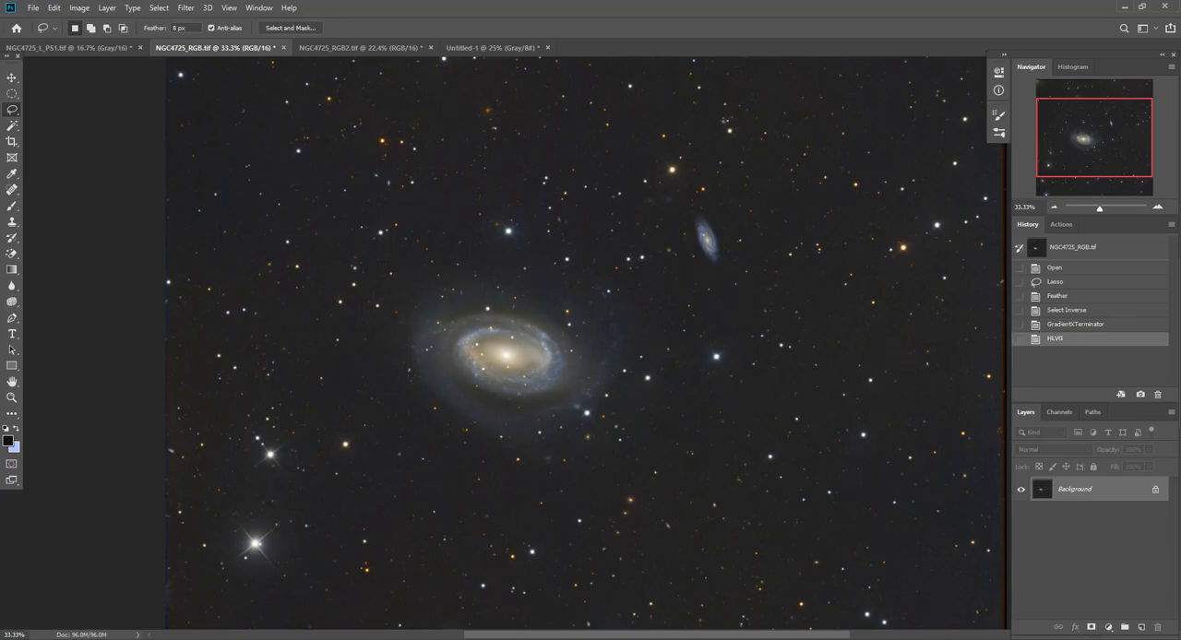
left_click(1159, 207)
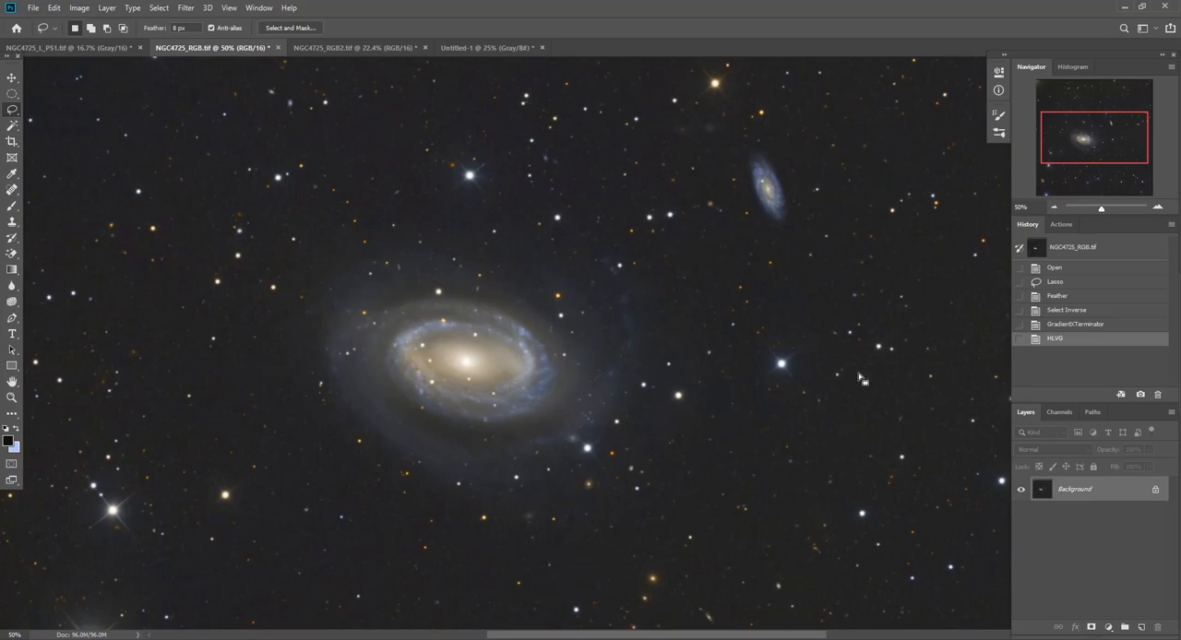
mouse_move(713, 507)
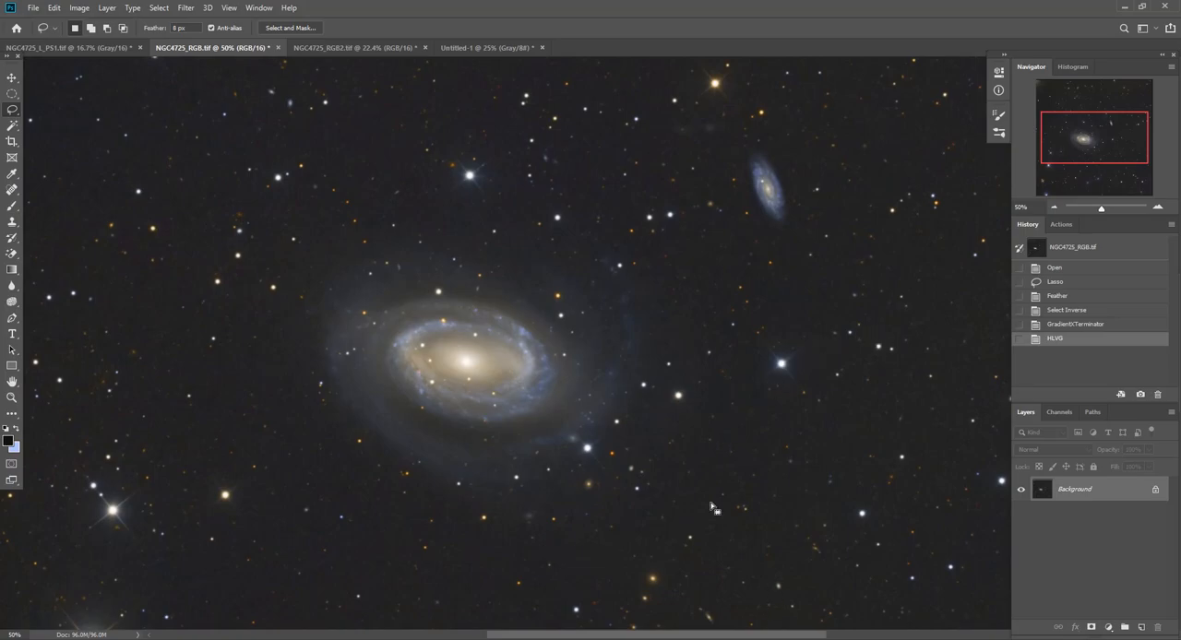
mouse_move(1113, 496)
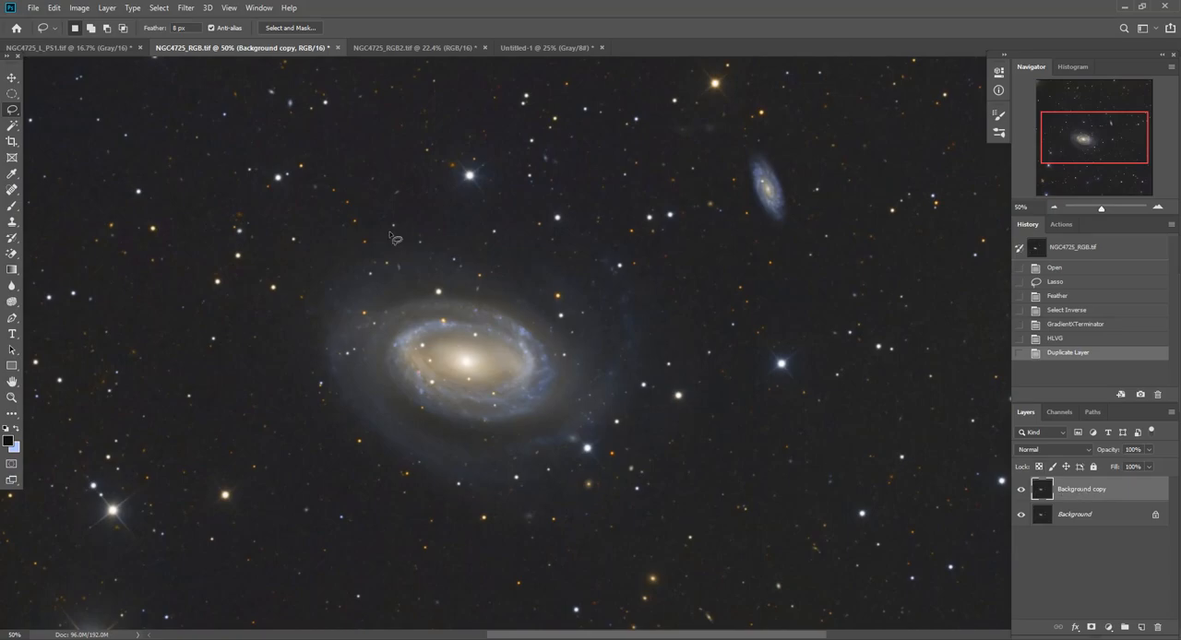
- Run StarShrink, test strength values, and apply radius 20, strength 6, sharpness 1
left_click(186, 8)
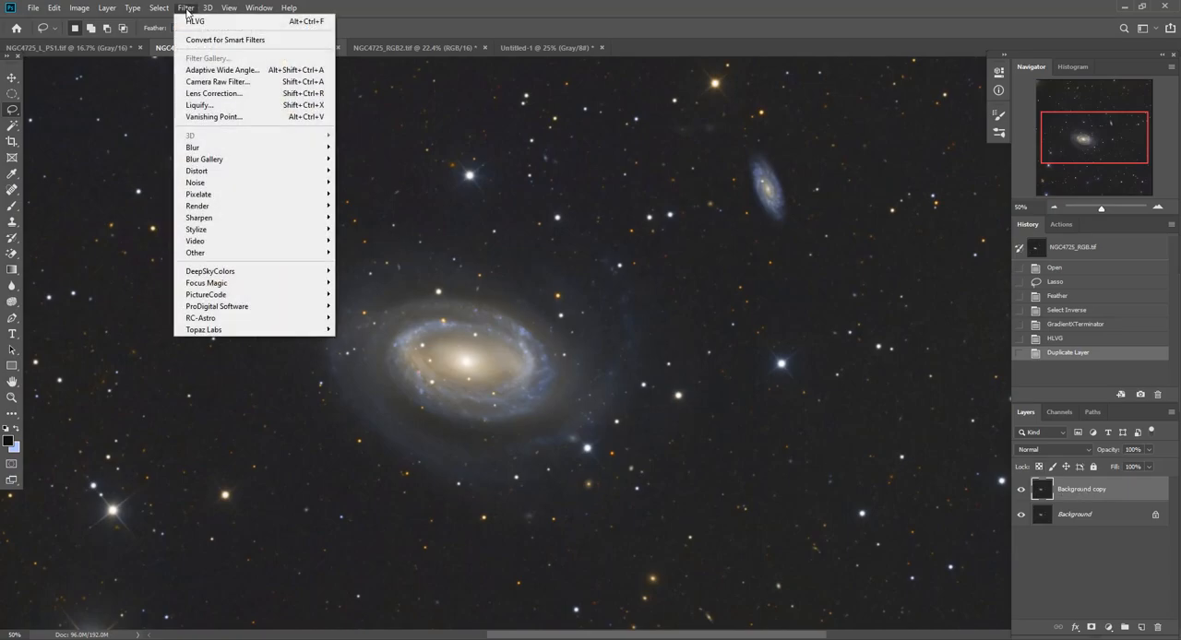
mouse_move(200, 317)
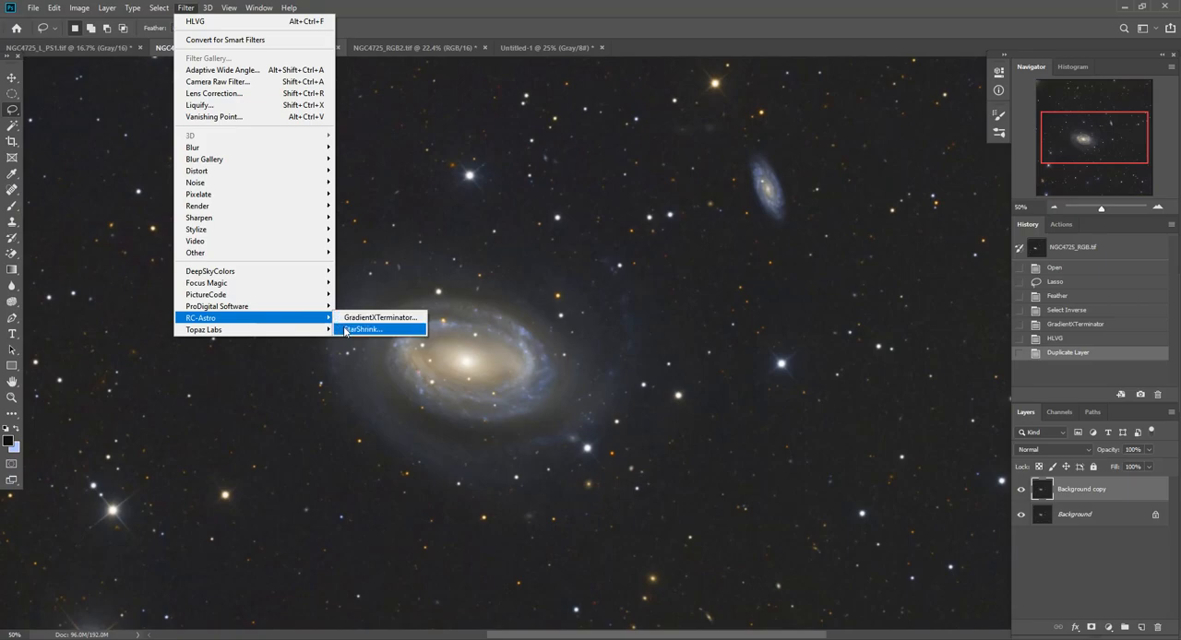
left_click(362, 330)
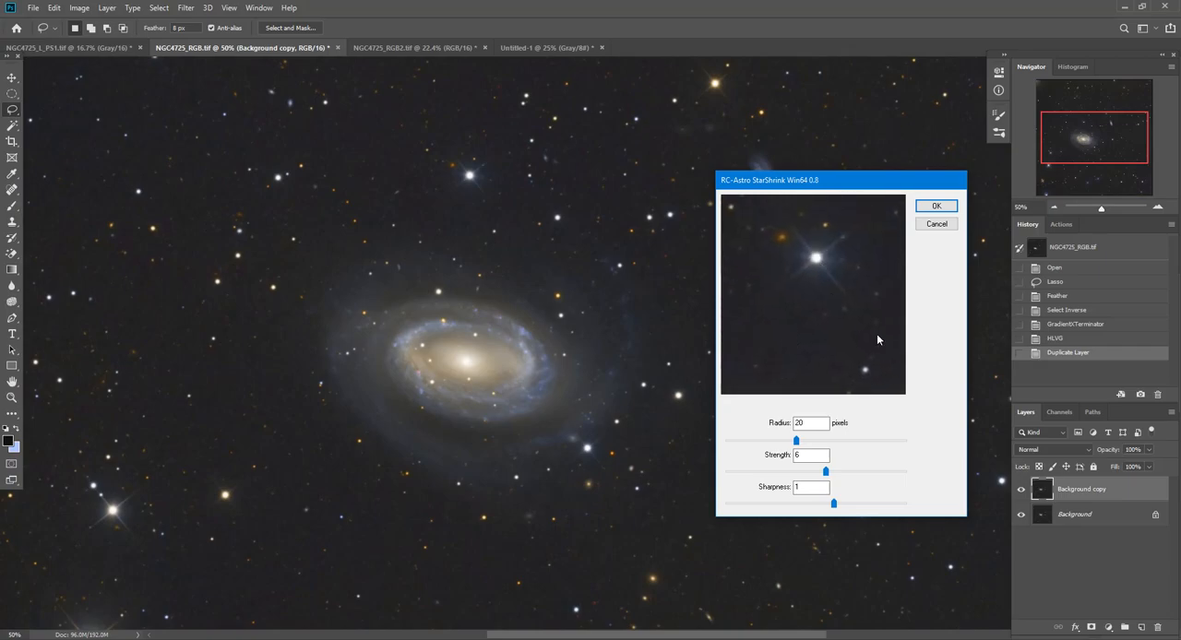
left_click_drag(795, 440, 812, 440)
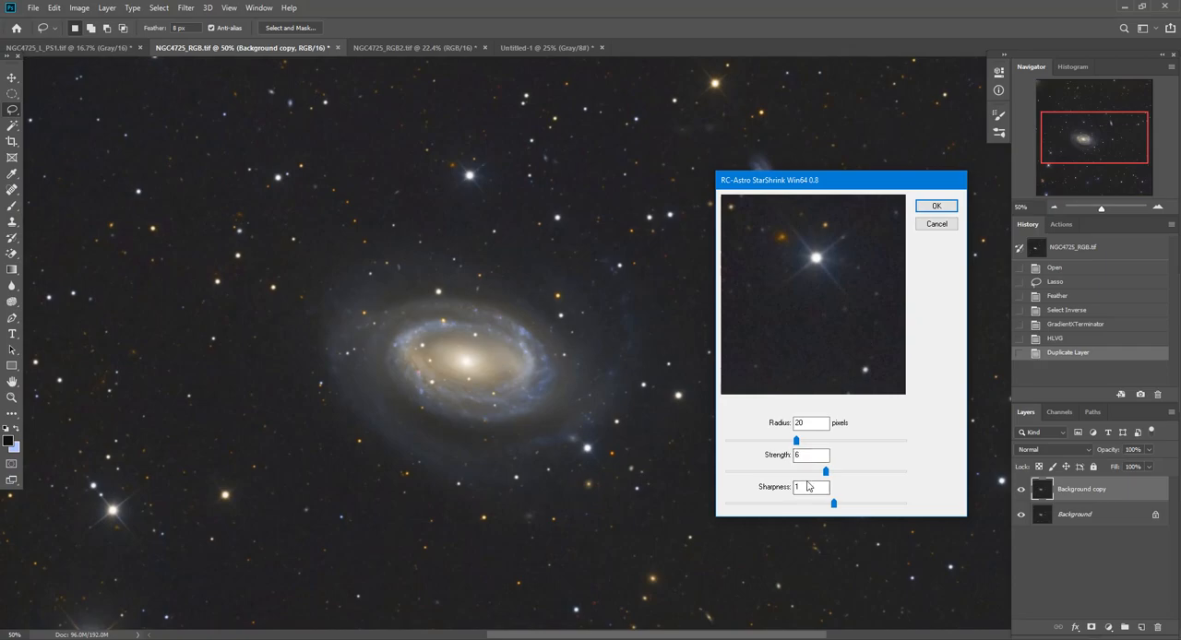
left_click_drag(826, 470, 846, 471)
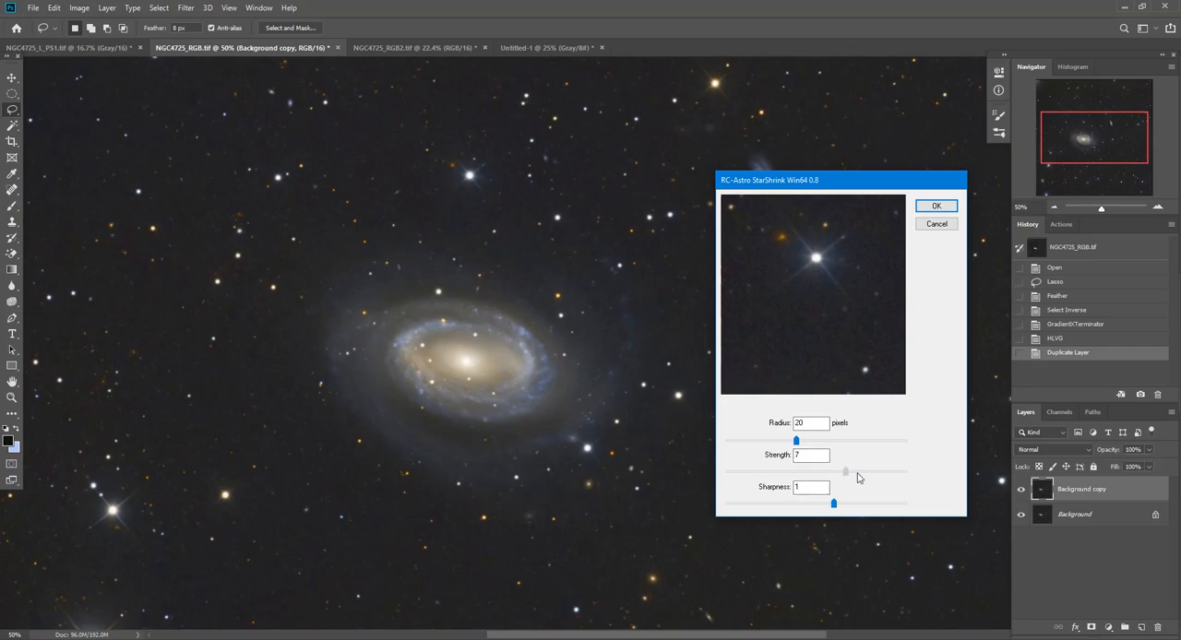
left_click_drag(845, 472, 904, 472)
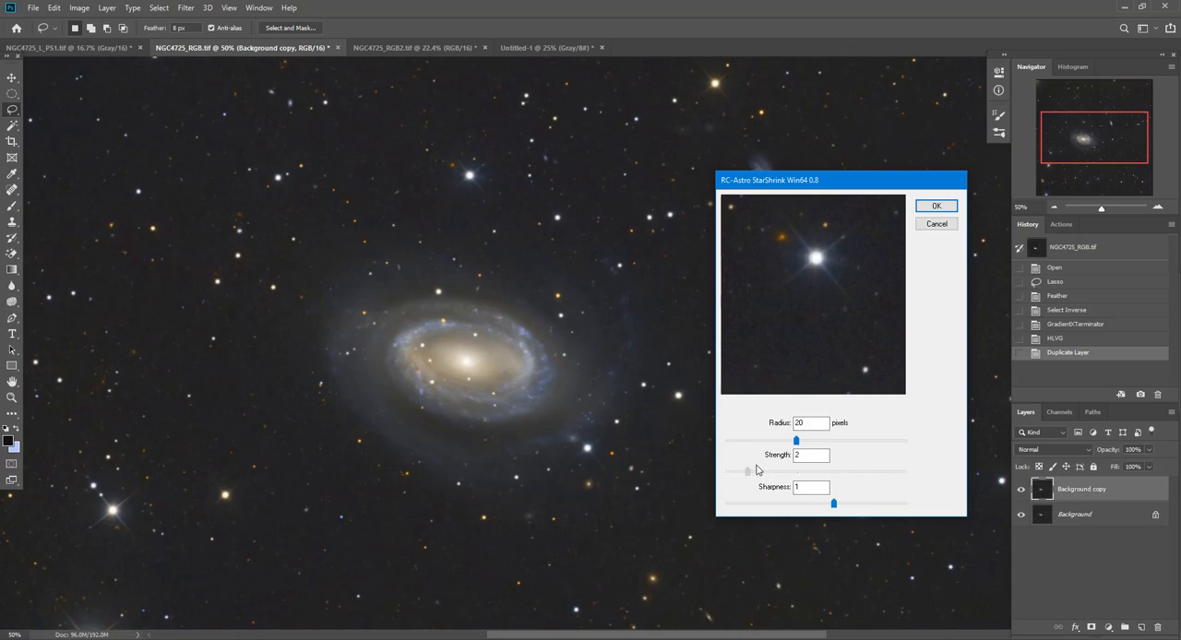
left_click_drag(747, 471, 821, 470)
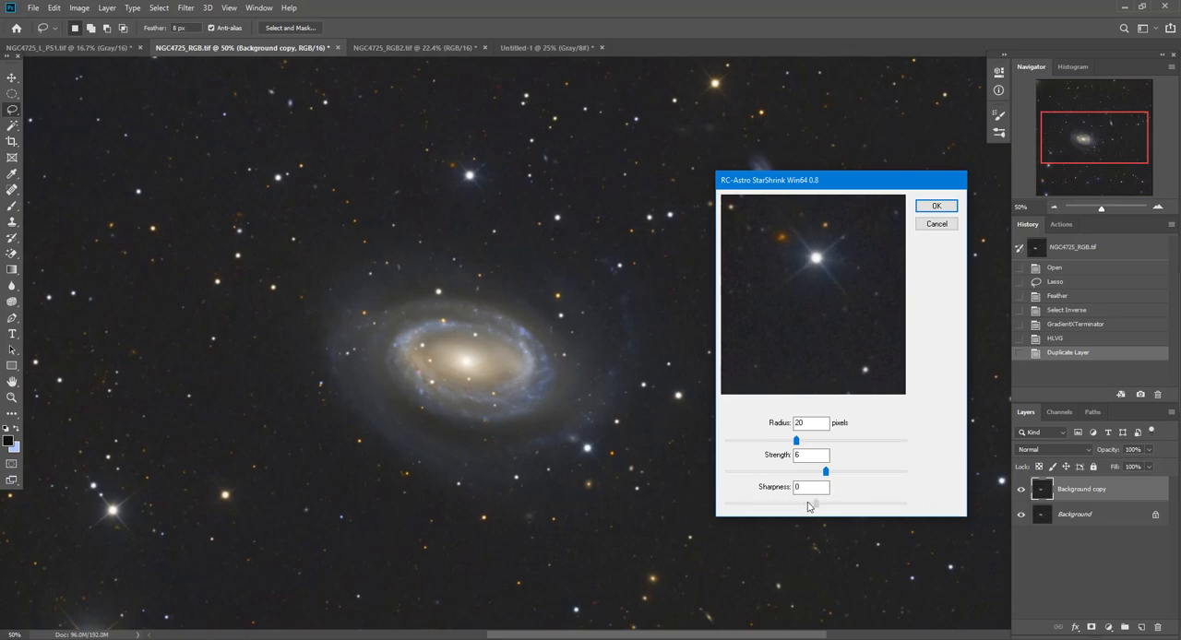
mouse_move(821, 509)
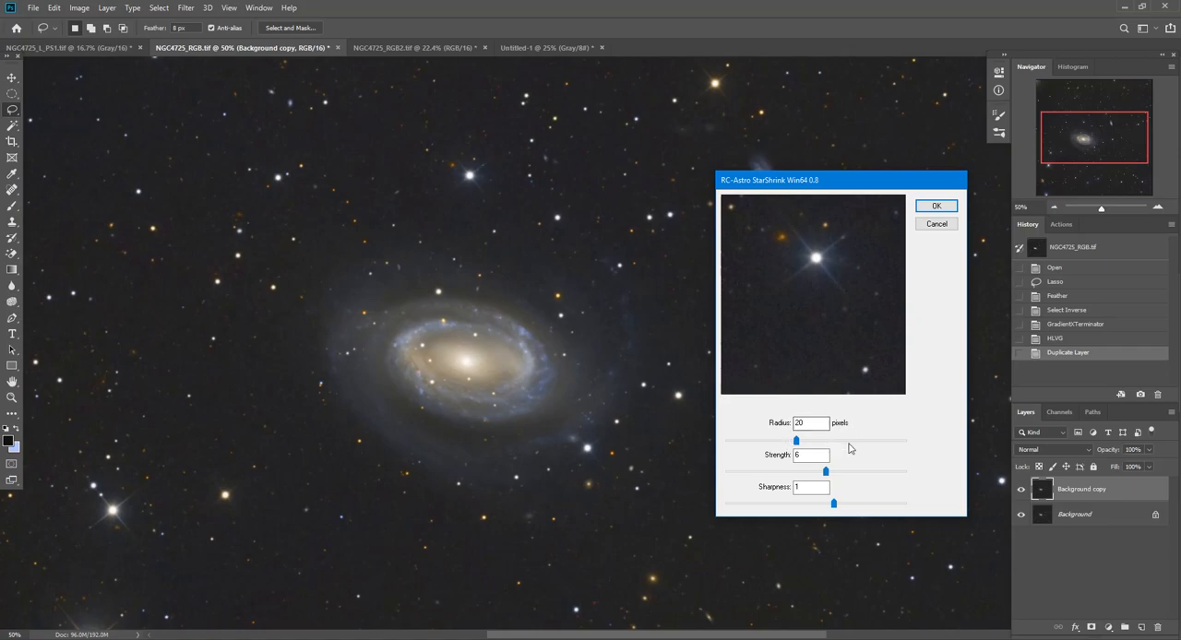
mouse_move(894, 310)
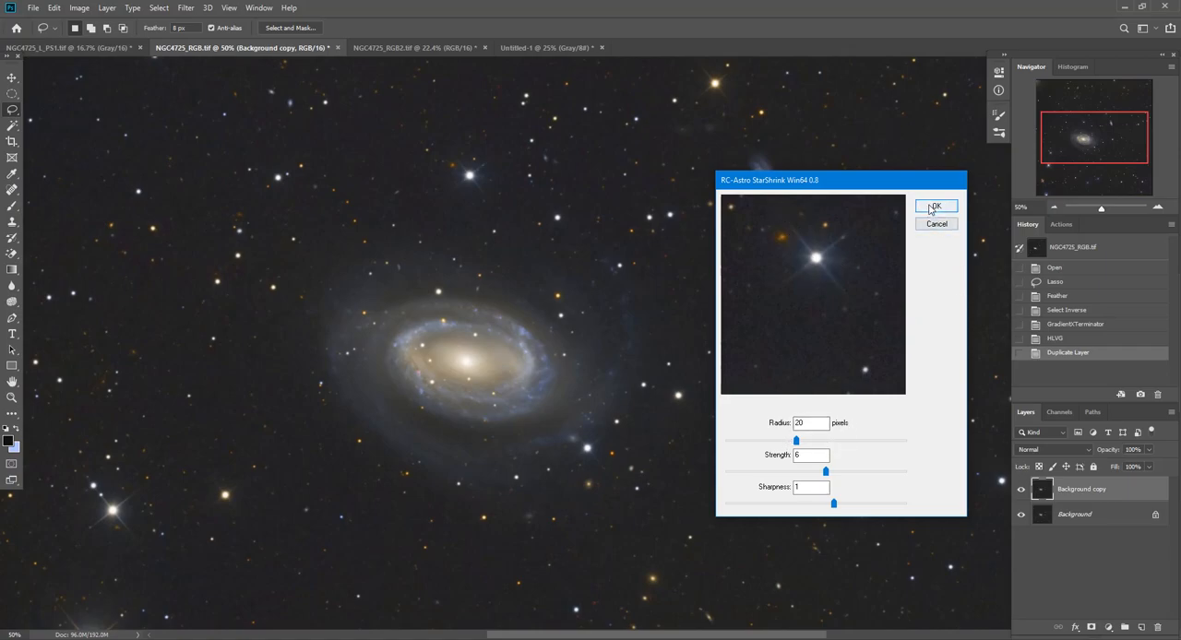
left_click(935, 206)
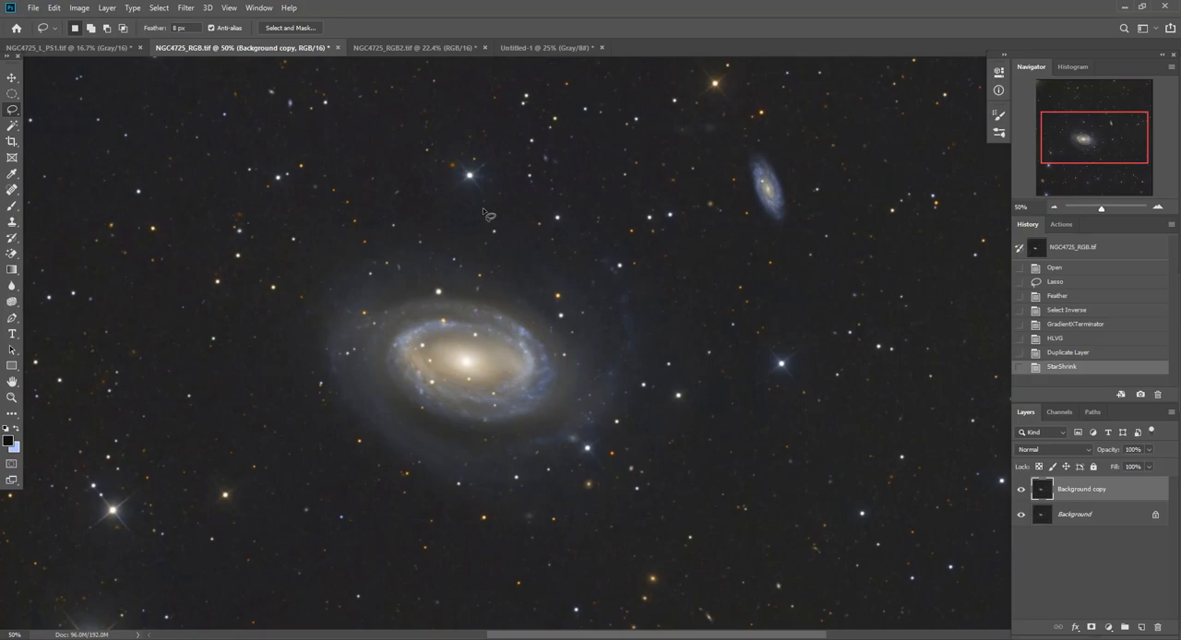
mouse_move(757, 568)
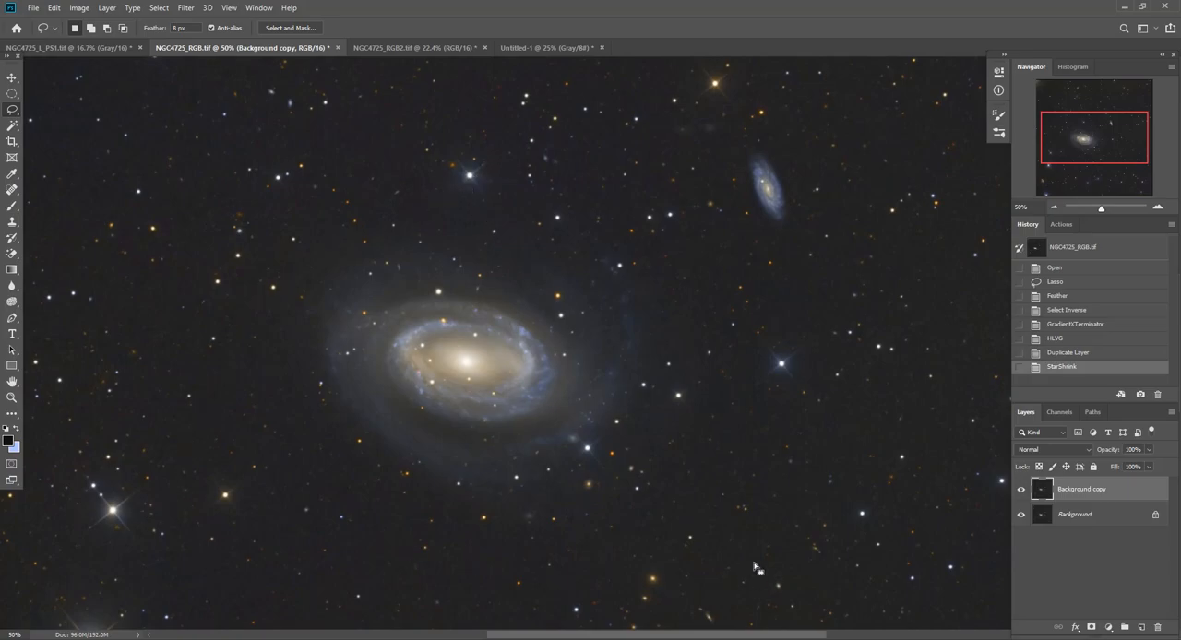
mouse_move(717, 104)
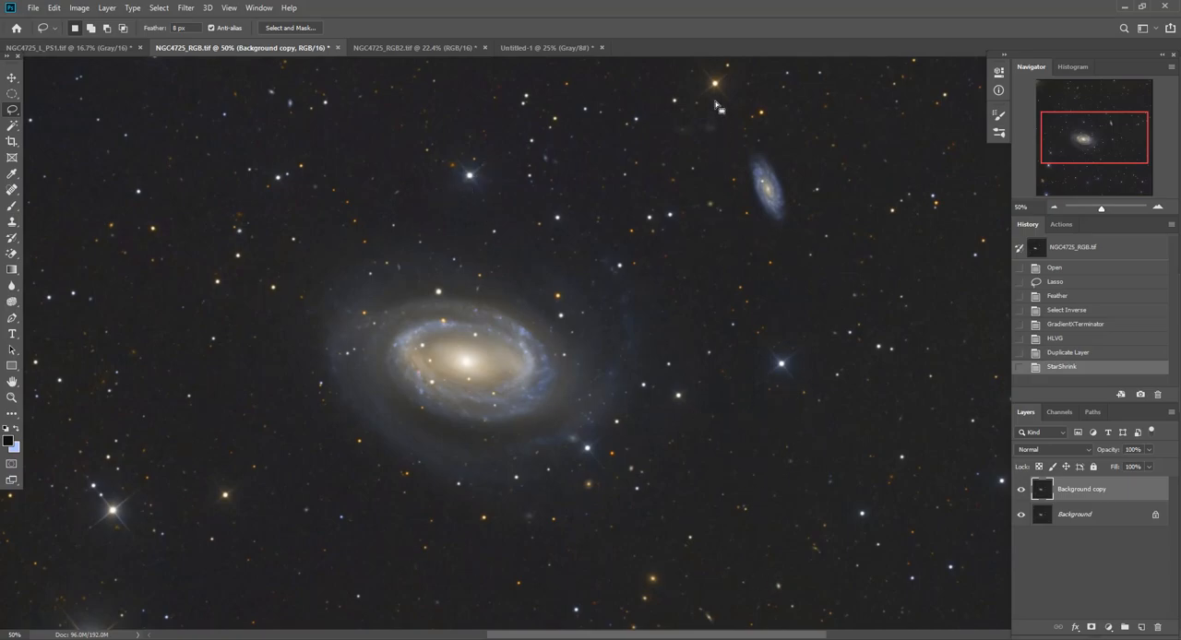
mouse_move(830, 512)
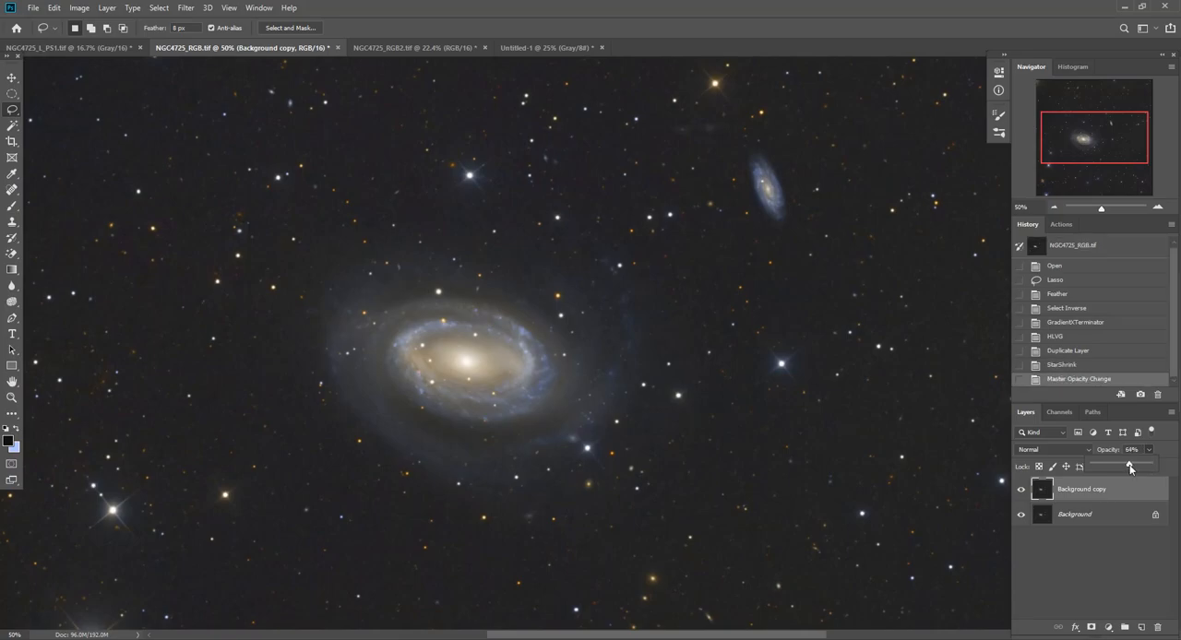
- Set the star-shrunk layer to 50% opacity, compare visibility, and flatten the image
left_click_drag(1130, 466, 1120, 466)
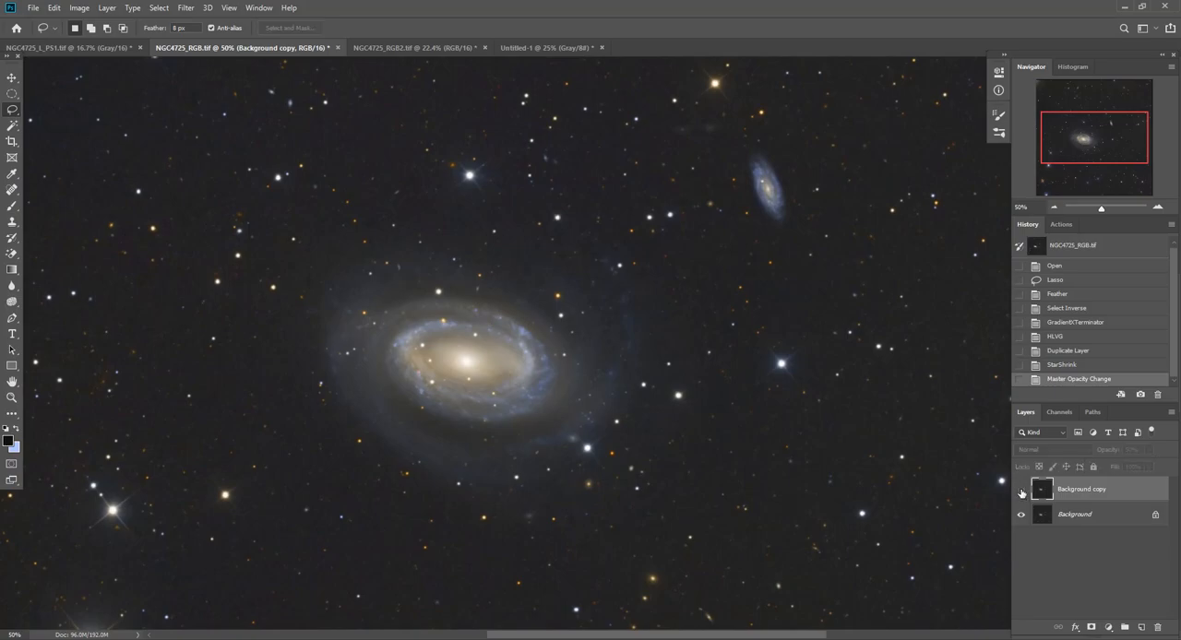
left_click(1021, 490)
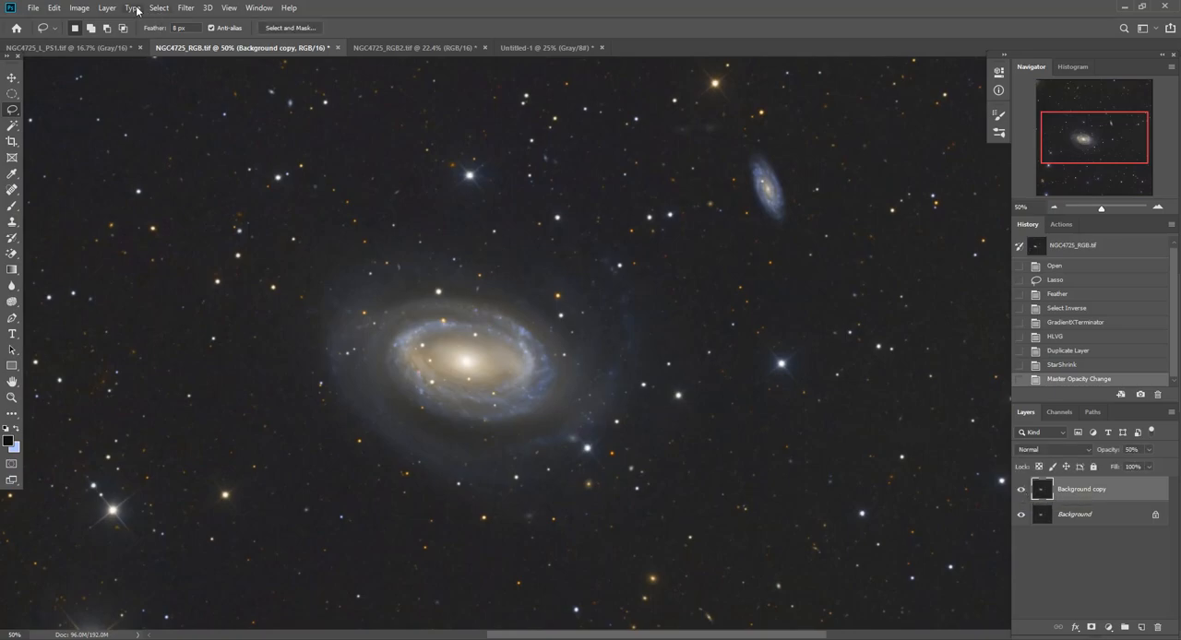
left_click(106, 7)
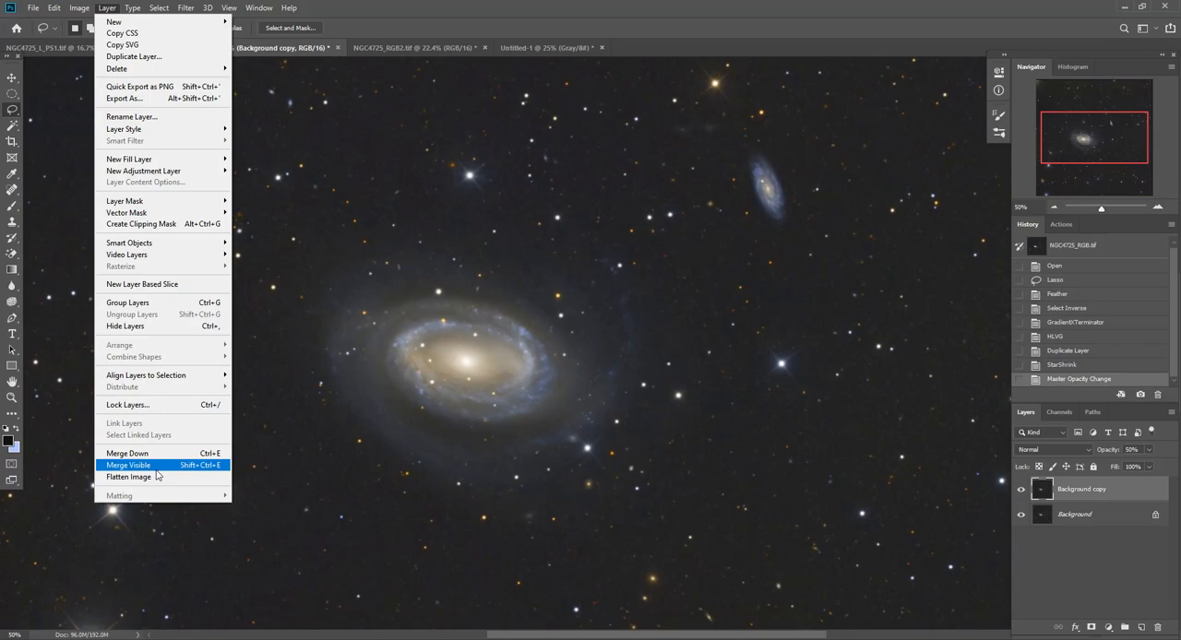
left_click(129, 477)
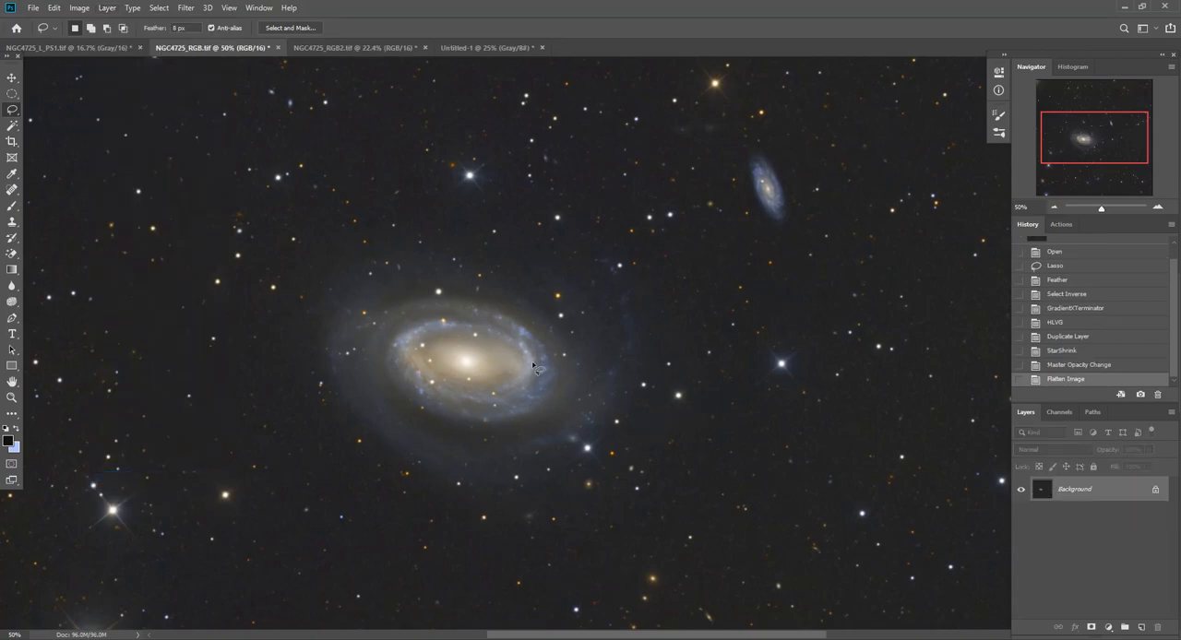
mouse_move(660, 281)
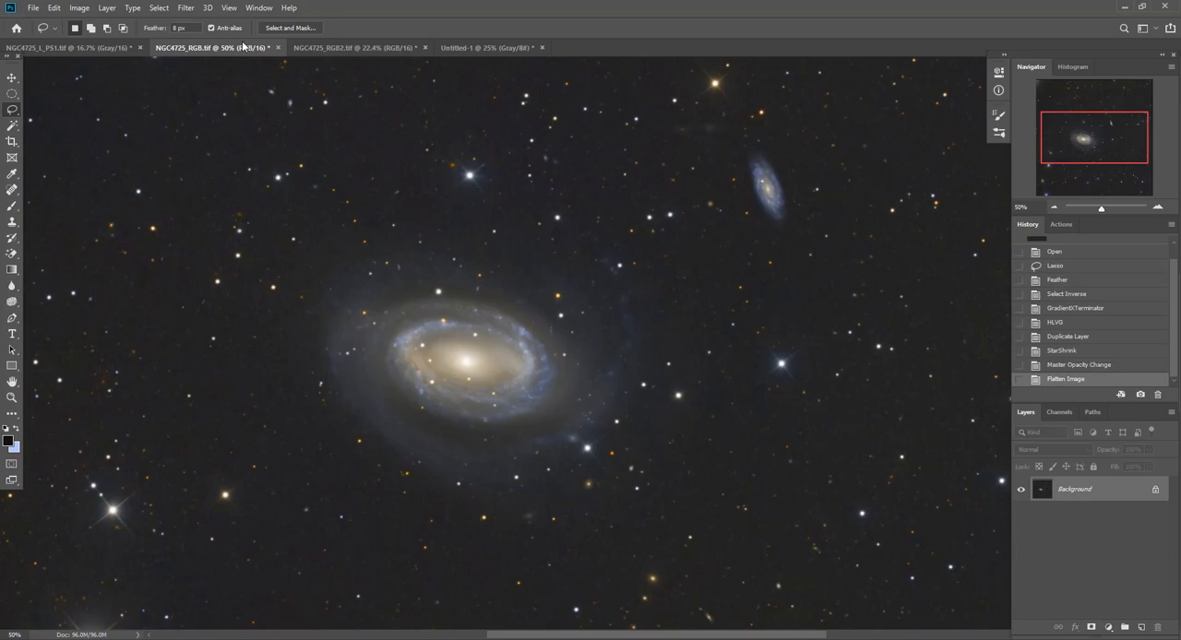
left_click(490, 47)
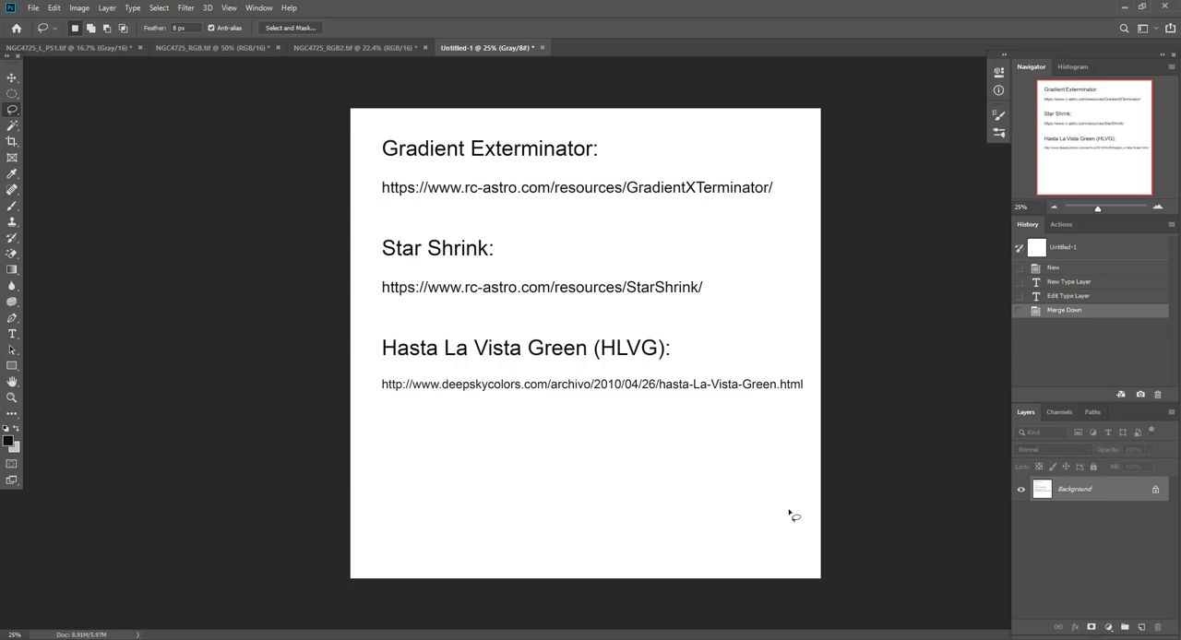
mouse_move(613, 320)
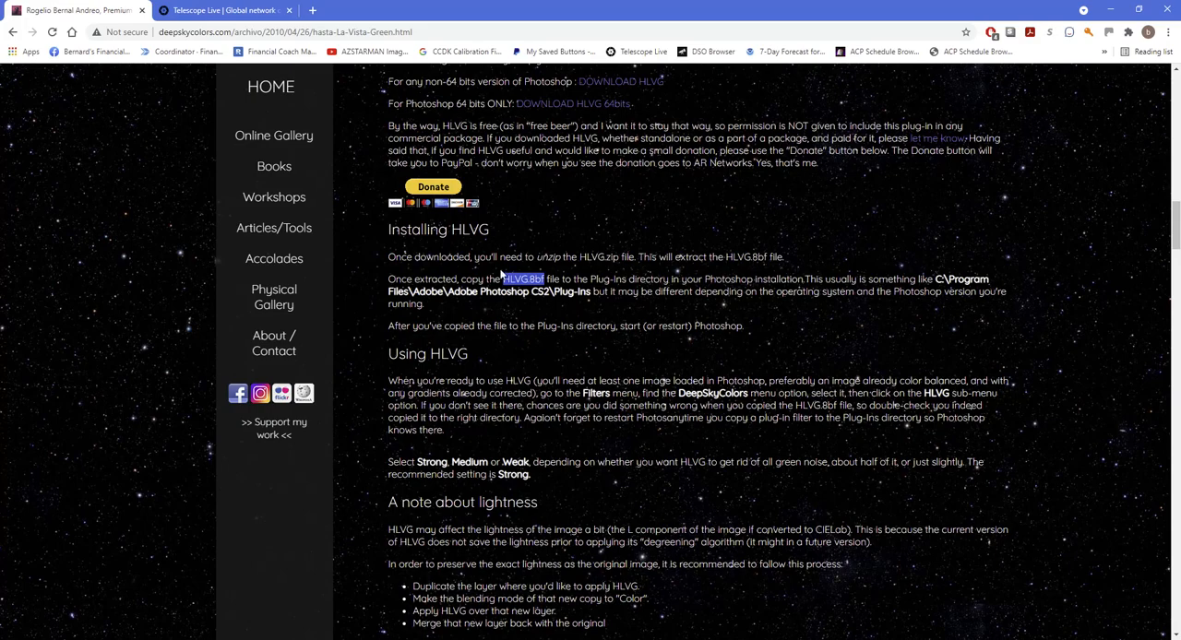
mouse_move(507, 277)
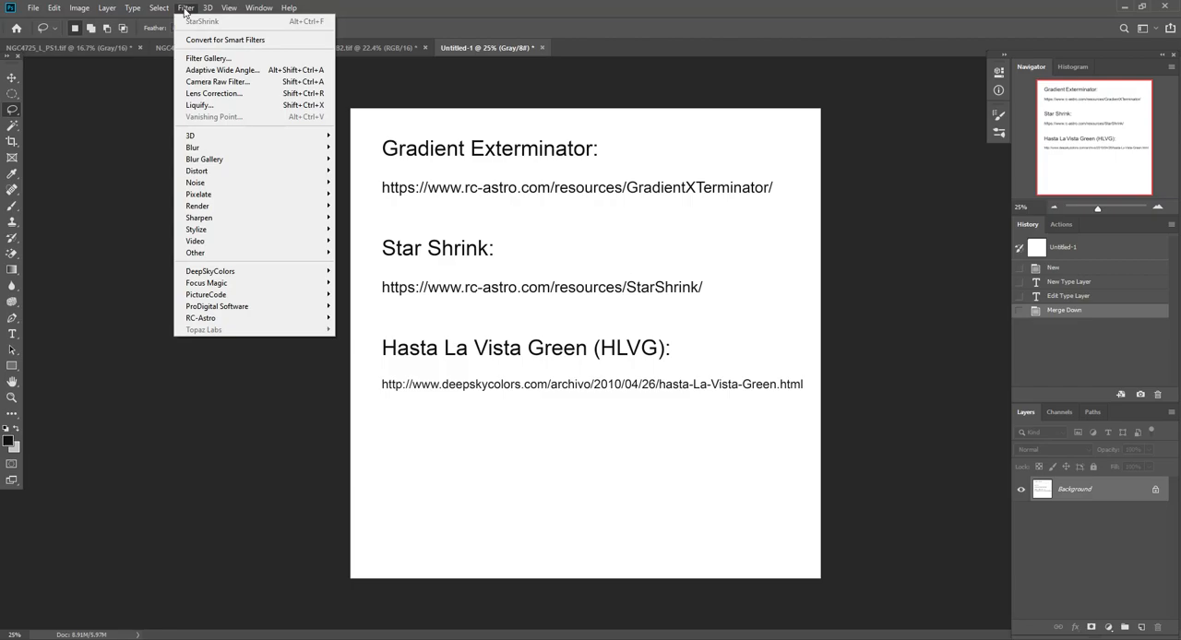
mouse_move(209, 271)
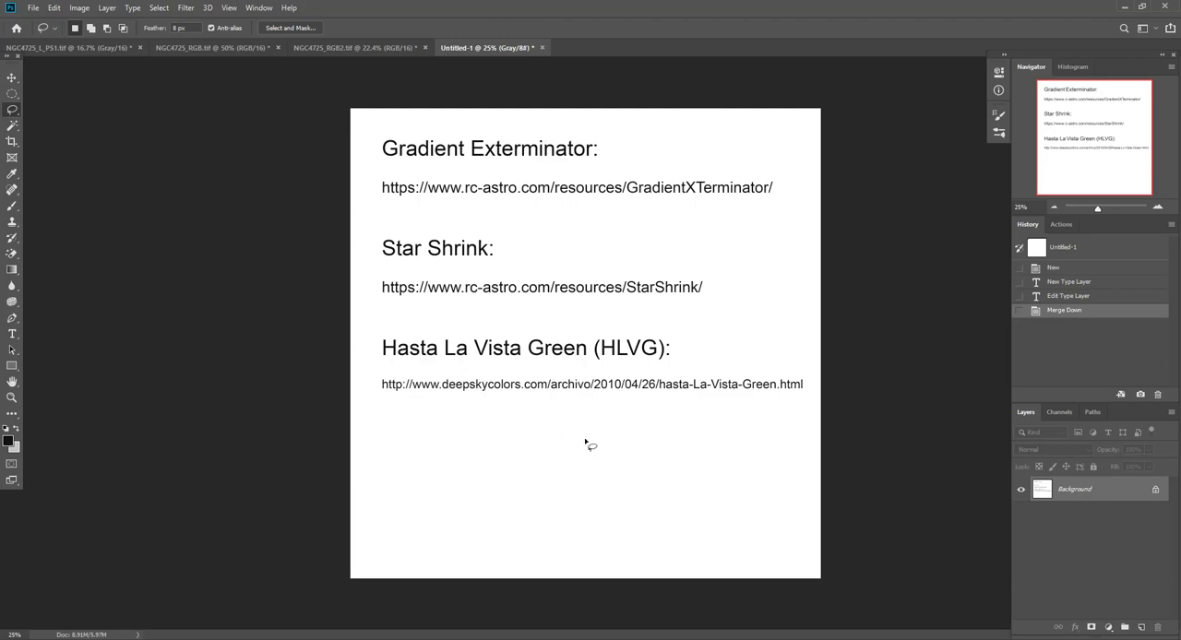
mouse_move(883, 356)
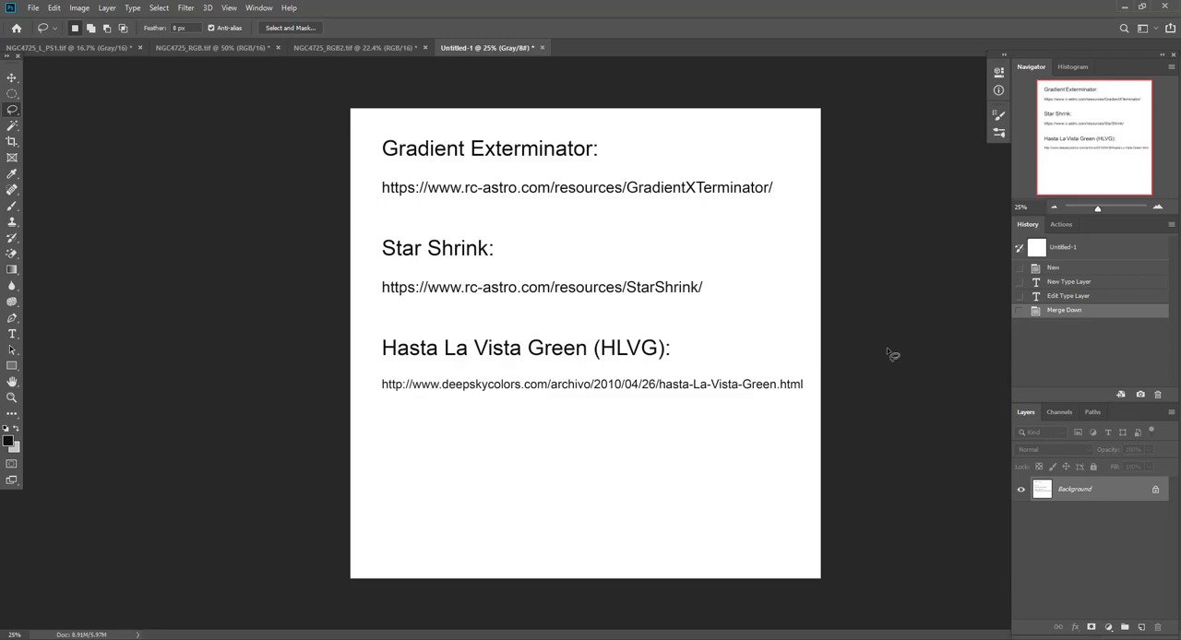
mouse_move(983, 601)
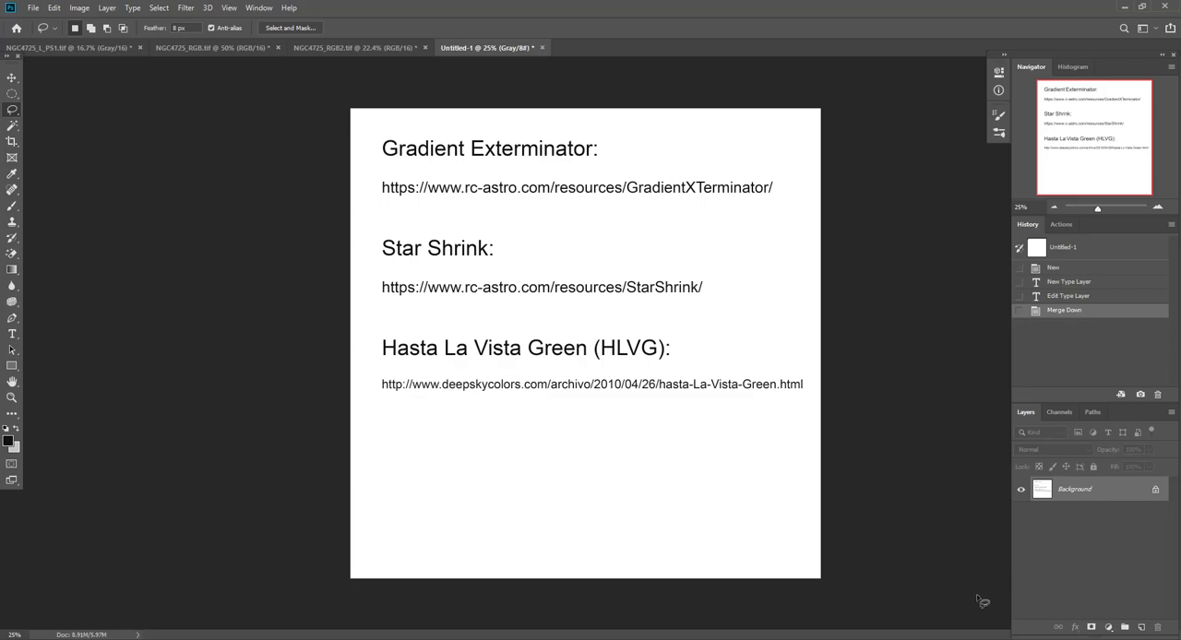